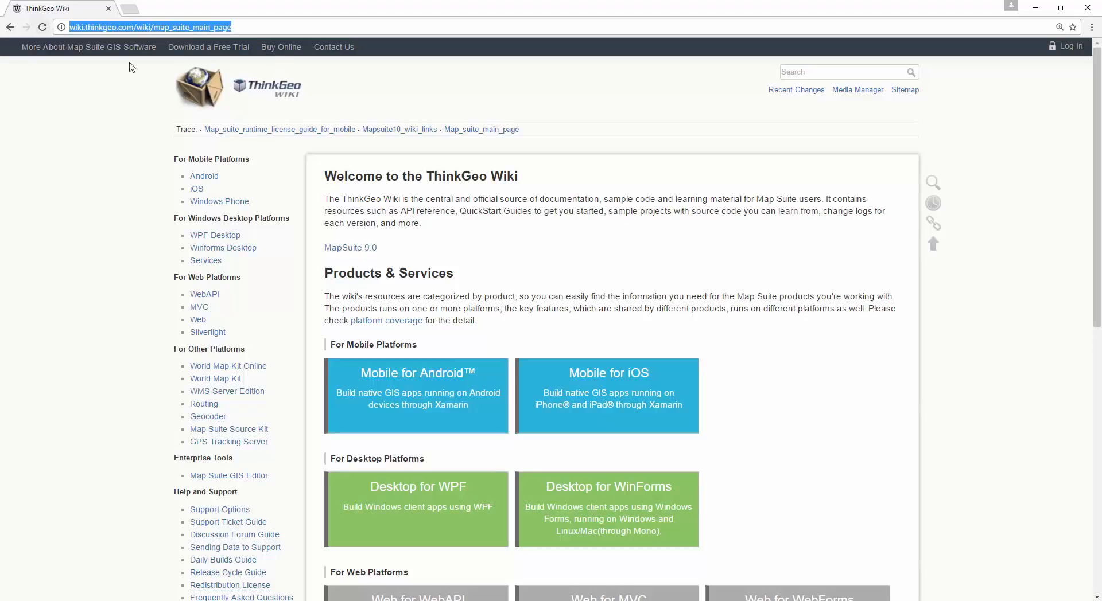
{"action": "mouse_move", "coordinate": [566, 384]}
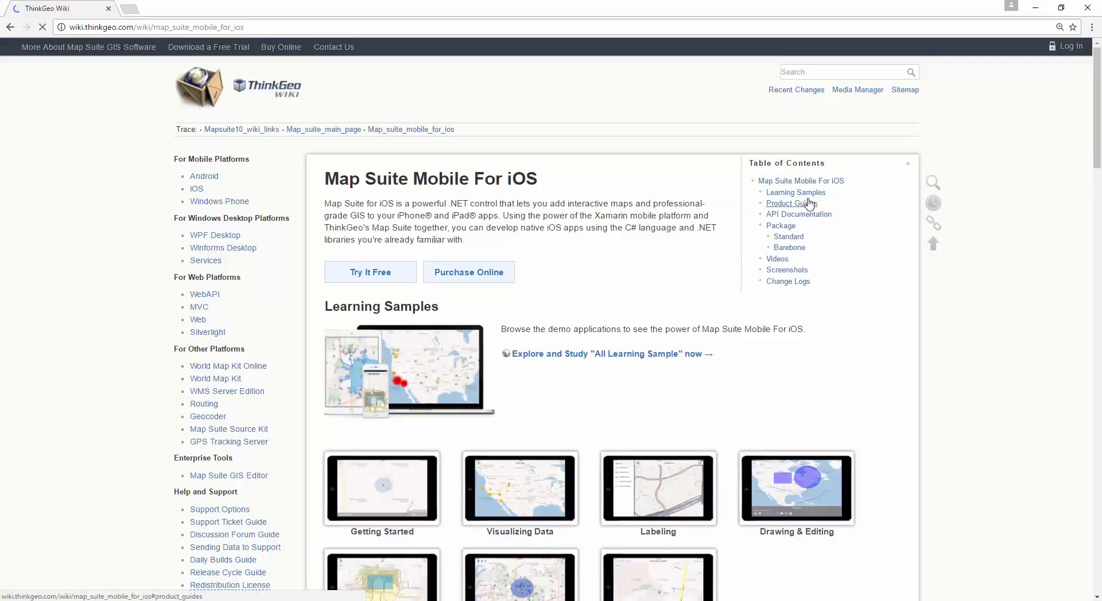
Navigate from iOS Learning Samples to the full iOS samples list showing QuickstartSample-ForiOS with its GitHub link
{"action": "left_click", "coordinate": [795, 192]}
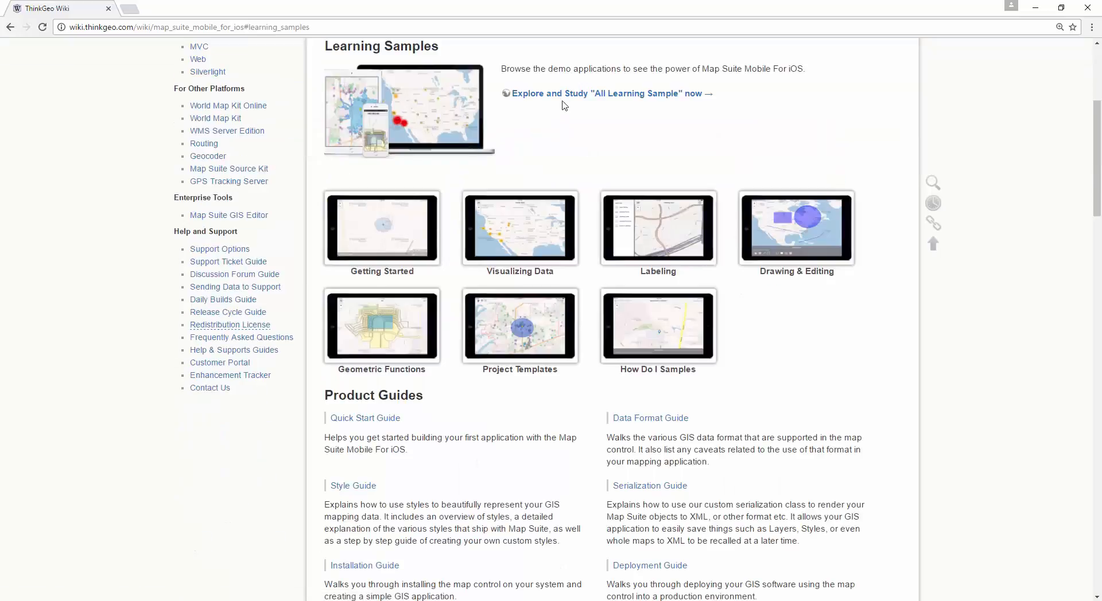
{"action": "left_click", "coordinate": [606, 93]}
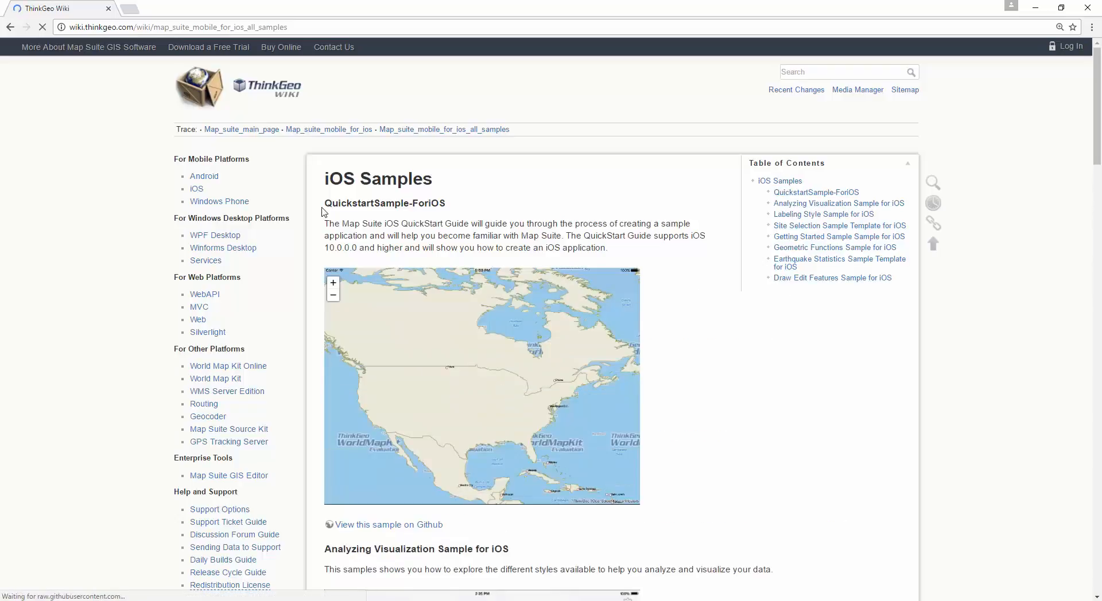
{"action": "scroll", "scroll_direction": "down", "scroll_amount": 3}
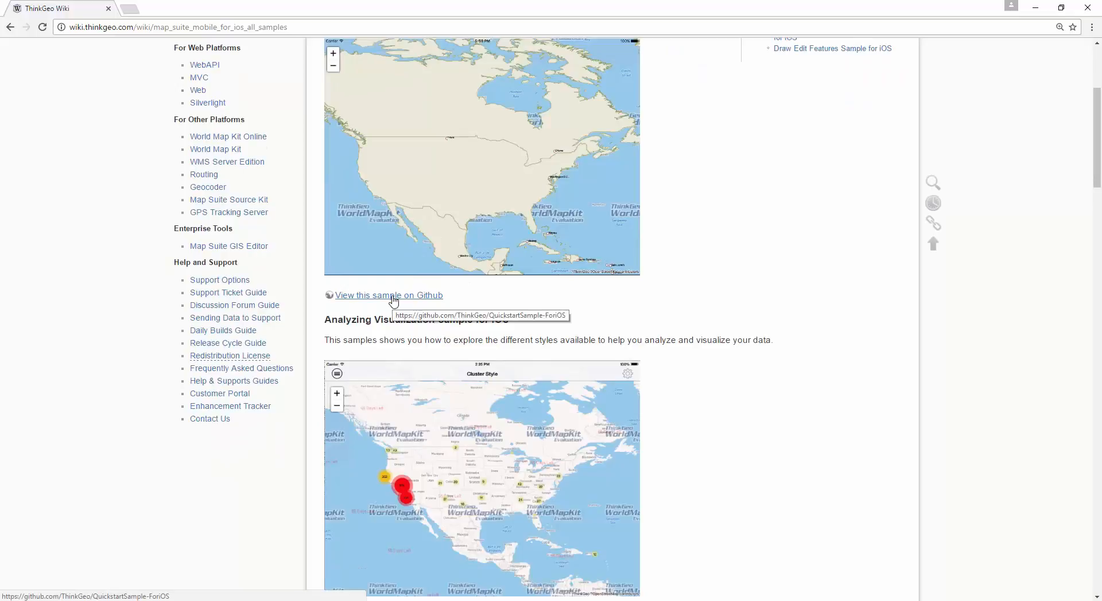
Reach the QuickstartSample-ForiOS GitHub repository and start its Download ZIP
{"action": "left_click", "coordinate": [389, 295]}
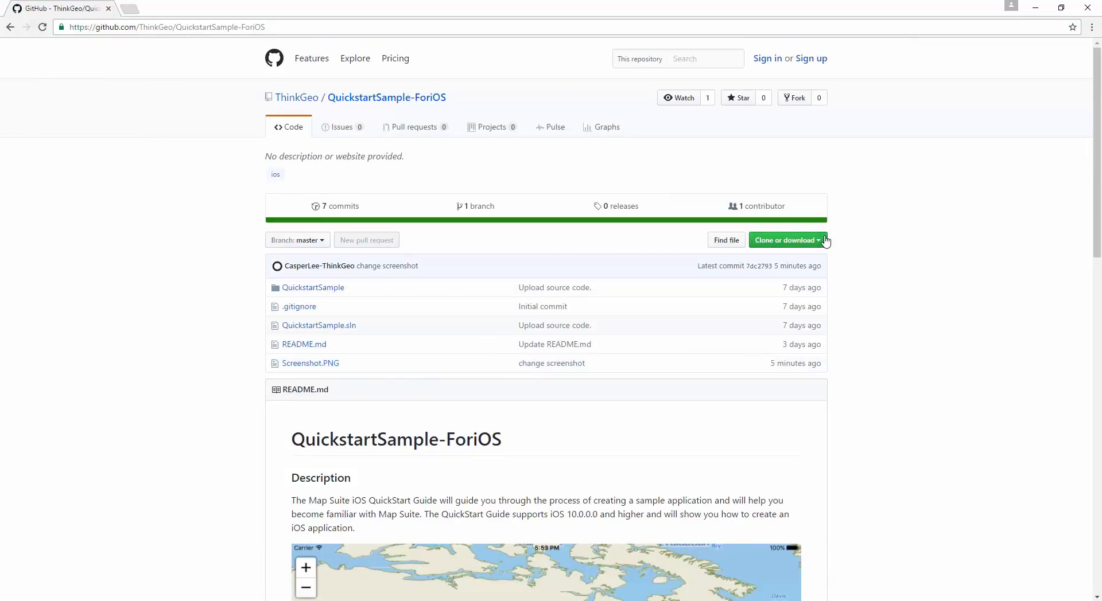
{"action": "left_click", "coordinate": [784, 240]}
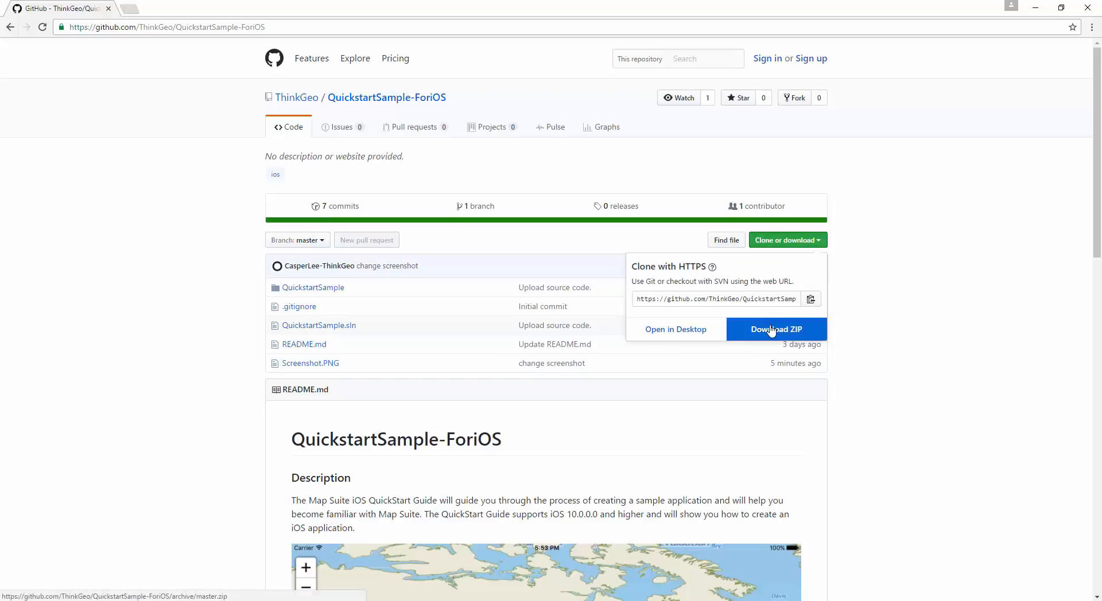
{"action": "mouse_move", "coordinate": [1037, 8]}
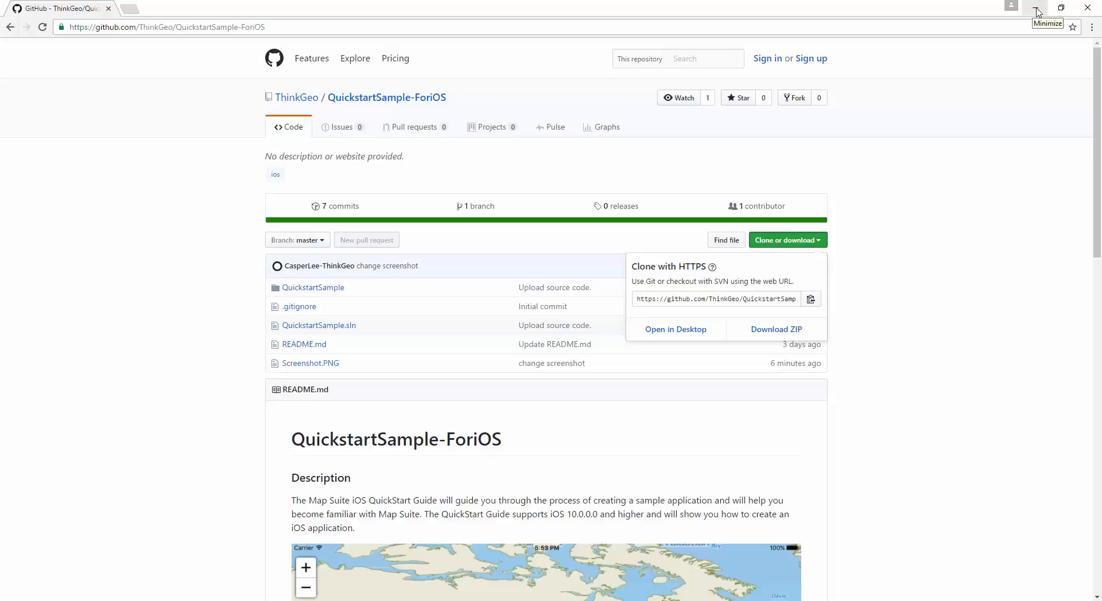
Extract the downloaded zip on the desktop and load QuickstartSample.sln into Visual Studio
{"action": "left_click", "coordinate": [1035, 8]}
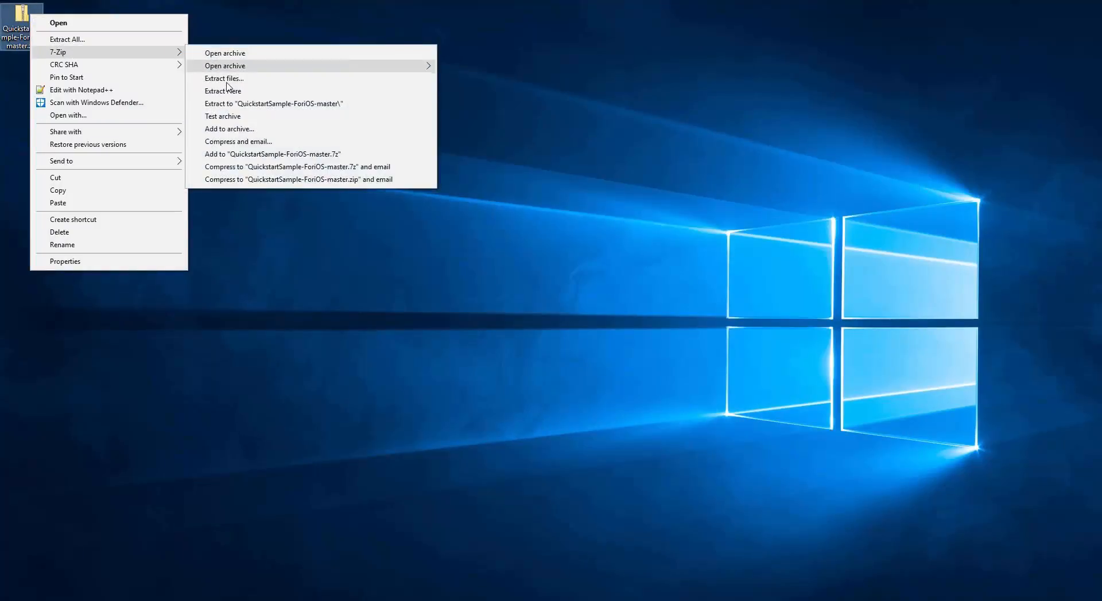
{"action": "left_click", "coordinate": [222, 91]}
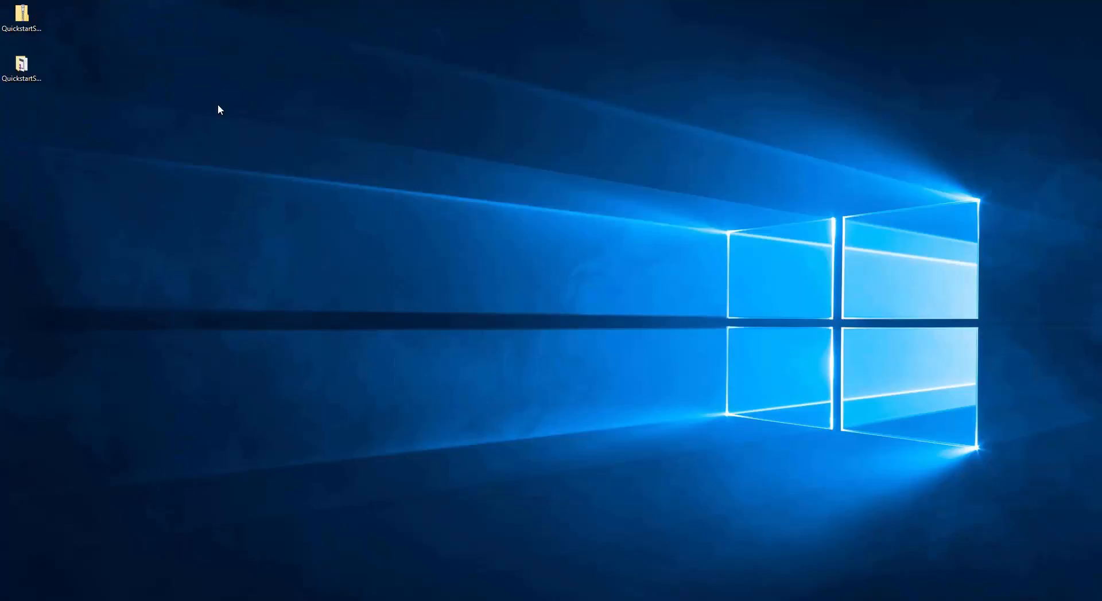
{"action": "left_click", "coordinate": [21, 63]}
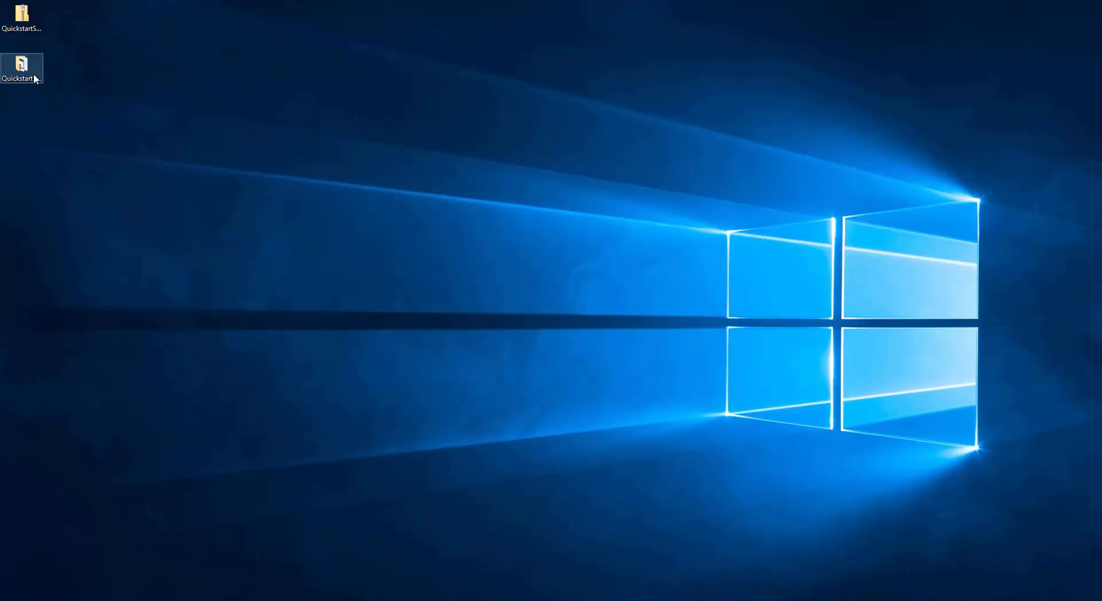
{"action": "double_click", "coordinate": [21, 68]}
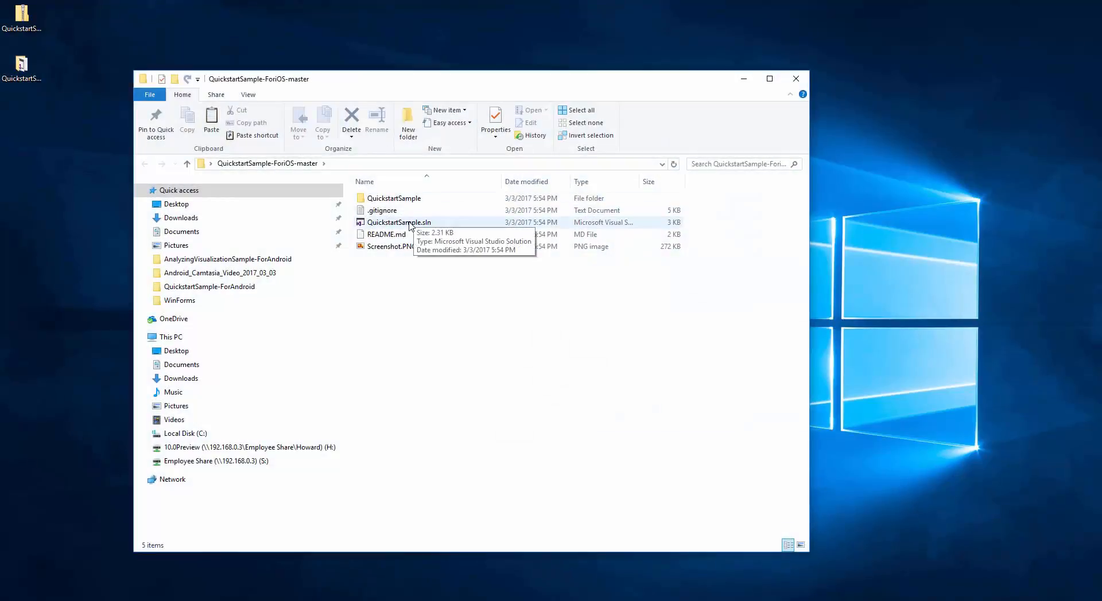
{"action": "double_click", "coordinate": [398, 221]}
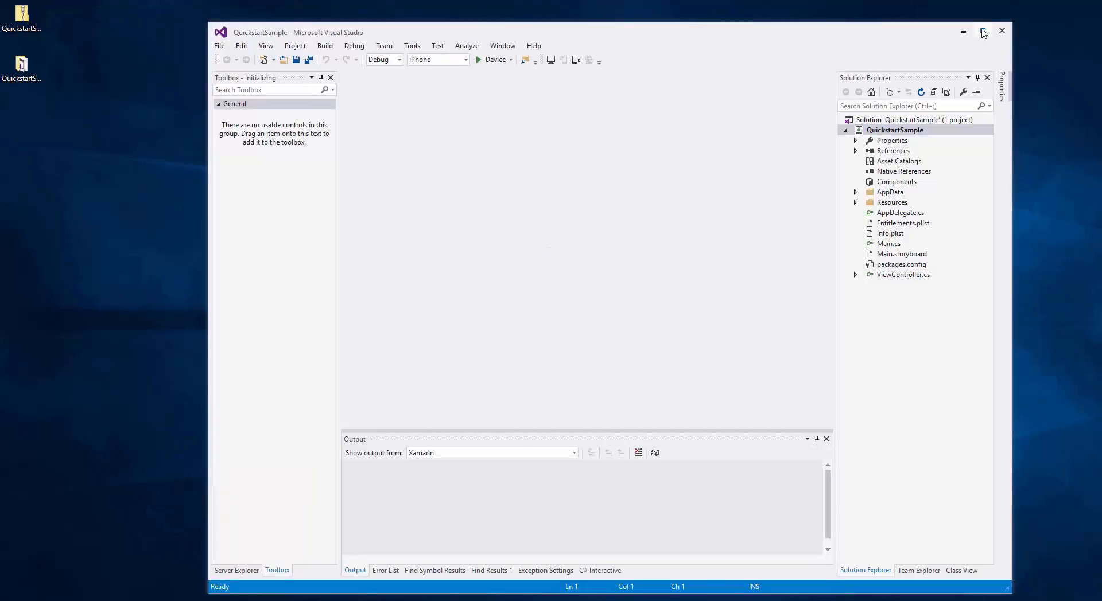
Restore the missing MapSuite NuGet packages from Manage NuGet Packages so all five show as installed
{"action": "left_click", "coordinate": [983, 32]}
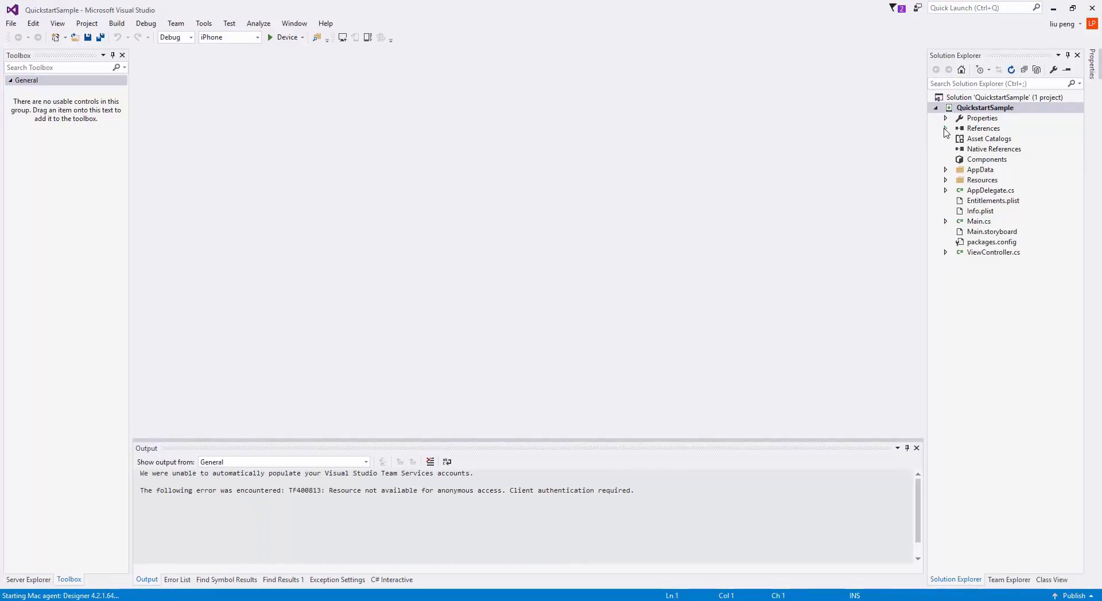
{"action": "left_click", "coordinate": [945, 129]}
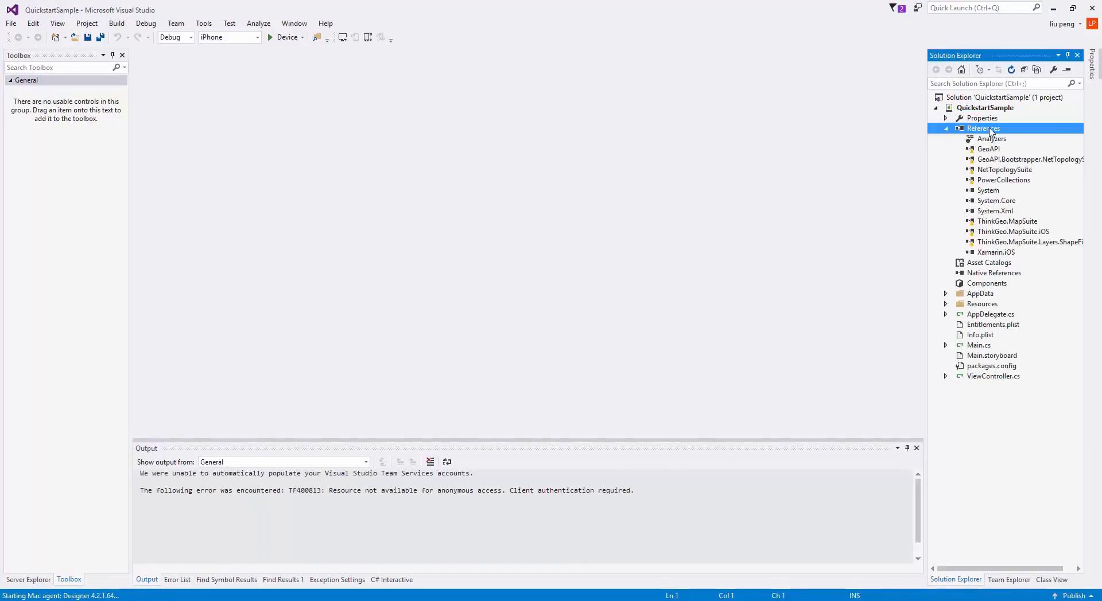
{"action": "right_click", "coordinate": [980, 128]}
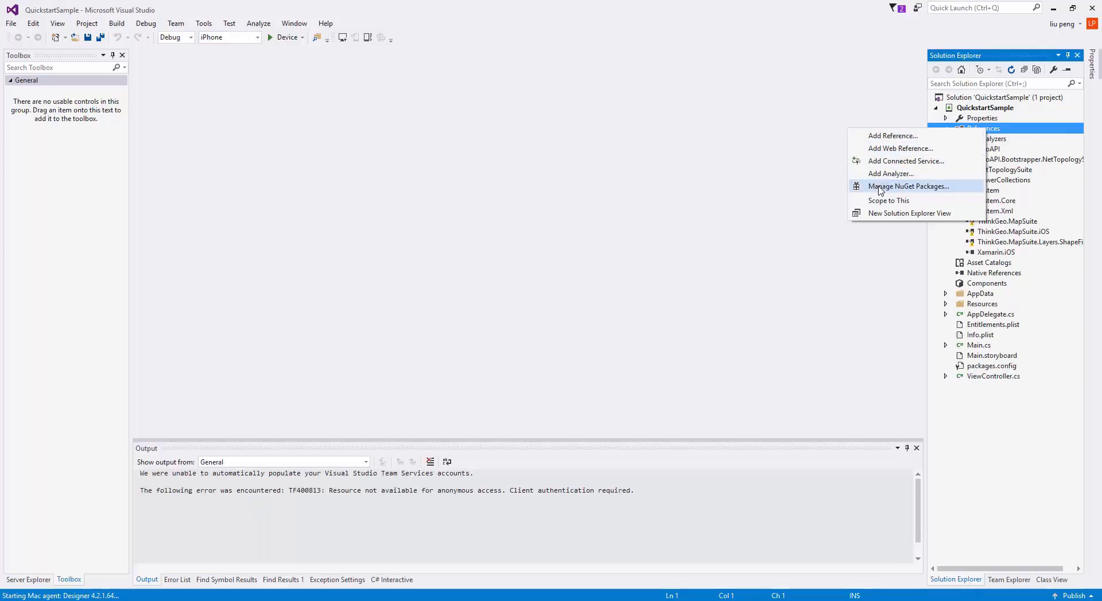
{"action": "left_click", "coordinate": [909, 186]}
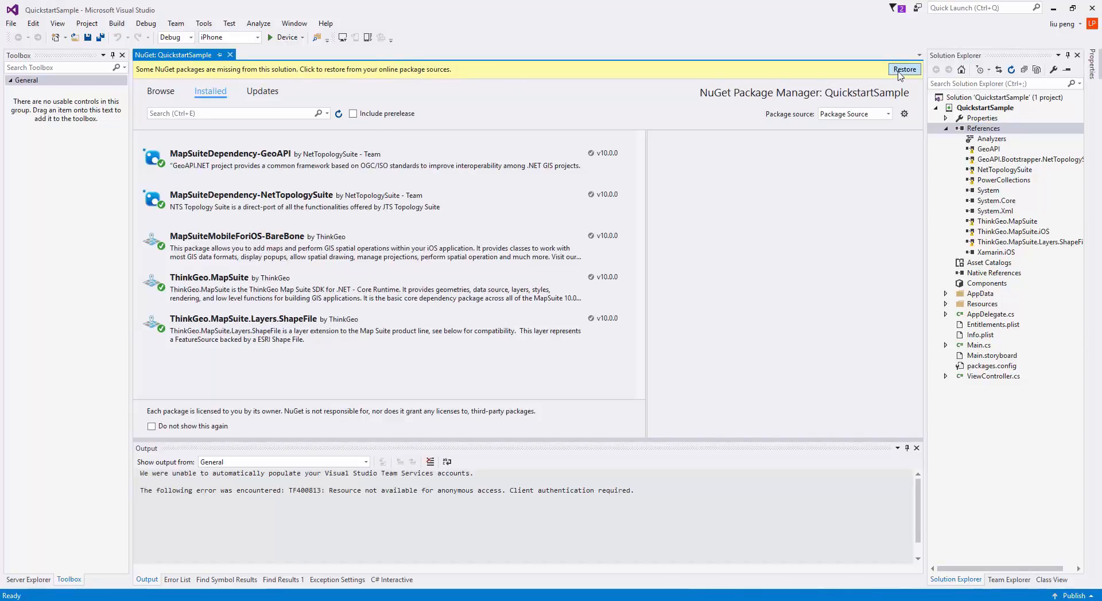
{"action": "left_click", "coordinate": [904, 69]}
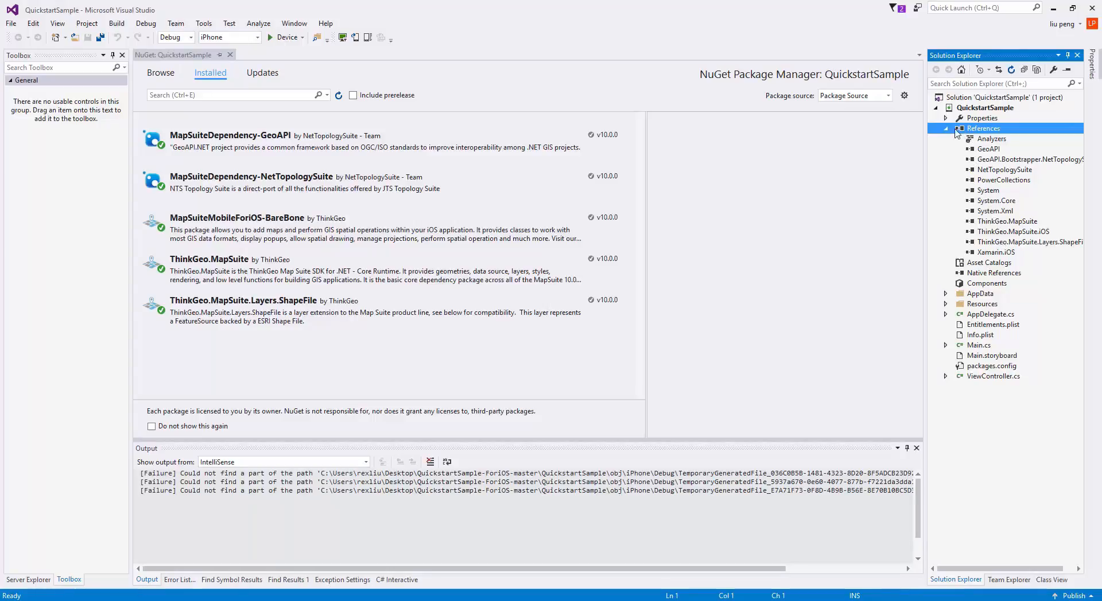
{"action": "left_click", "coordinate": [947, 127]}
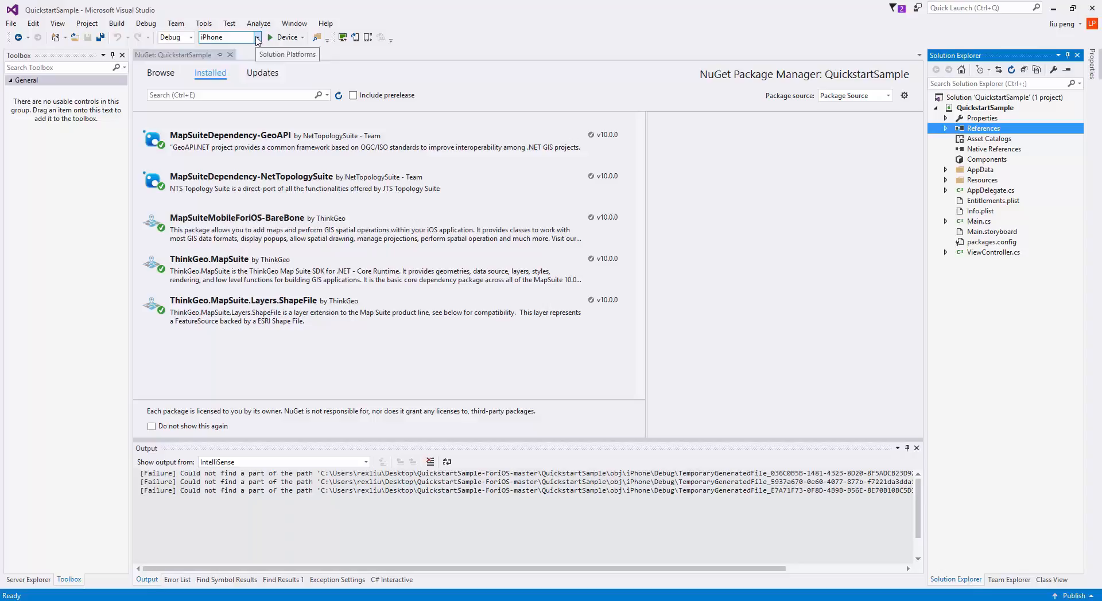
Start QuickstartSample on the iPhone simulator target; it breaks at the ViewController overlay line
{"action": "left_click", "coordinate": [226, 37]}
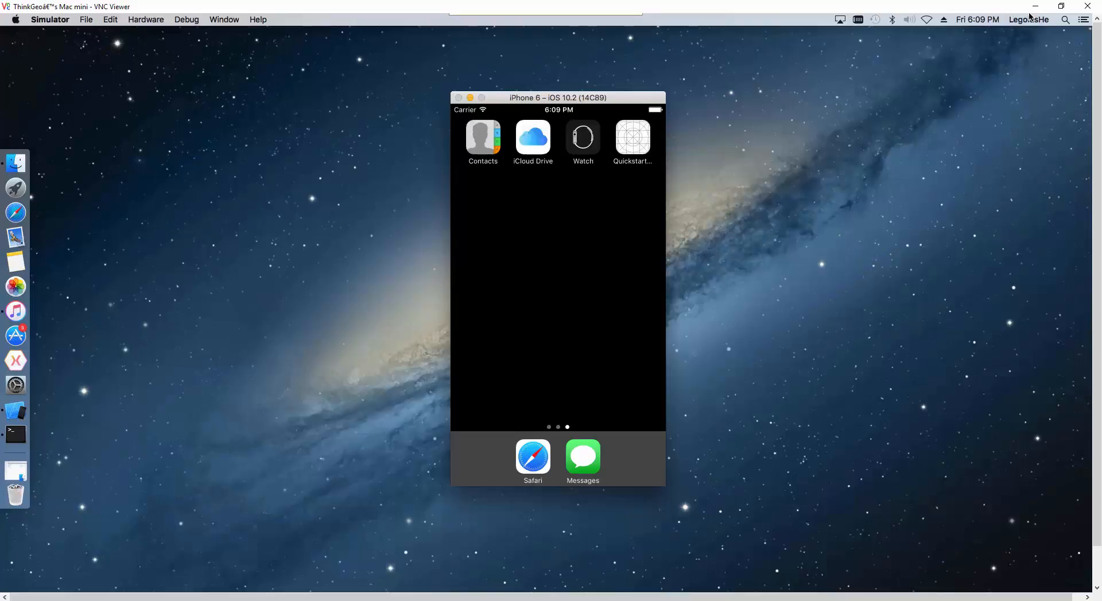
{"action": "left_click", "coordinate": [631, 137]}
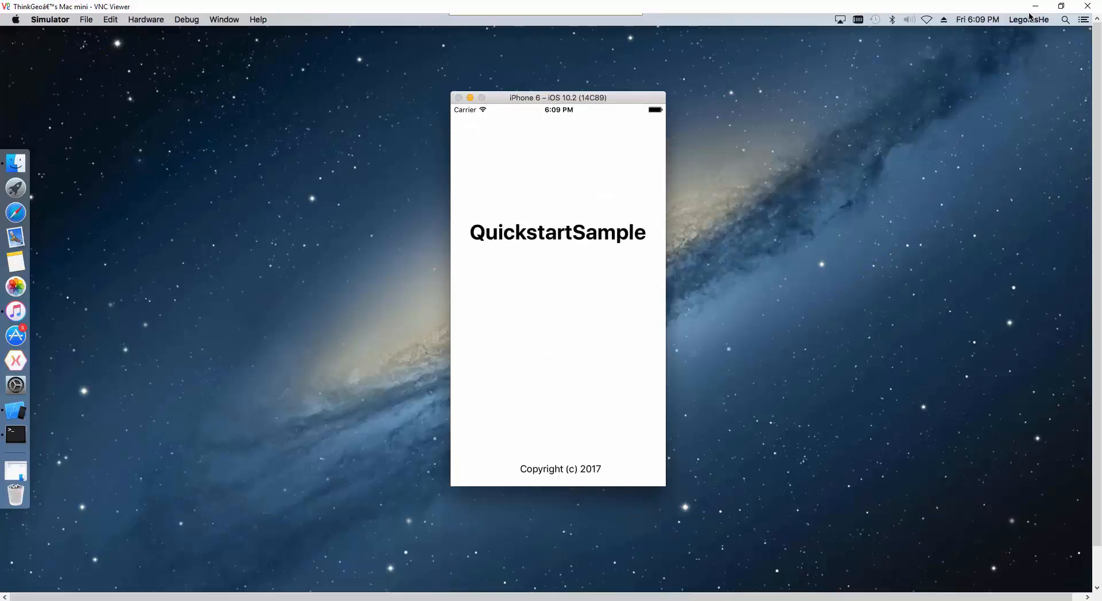
{"action": "mouse_move", "coordinate": [712, 589]}
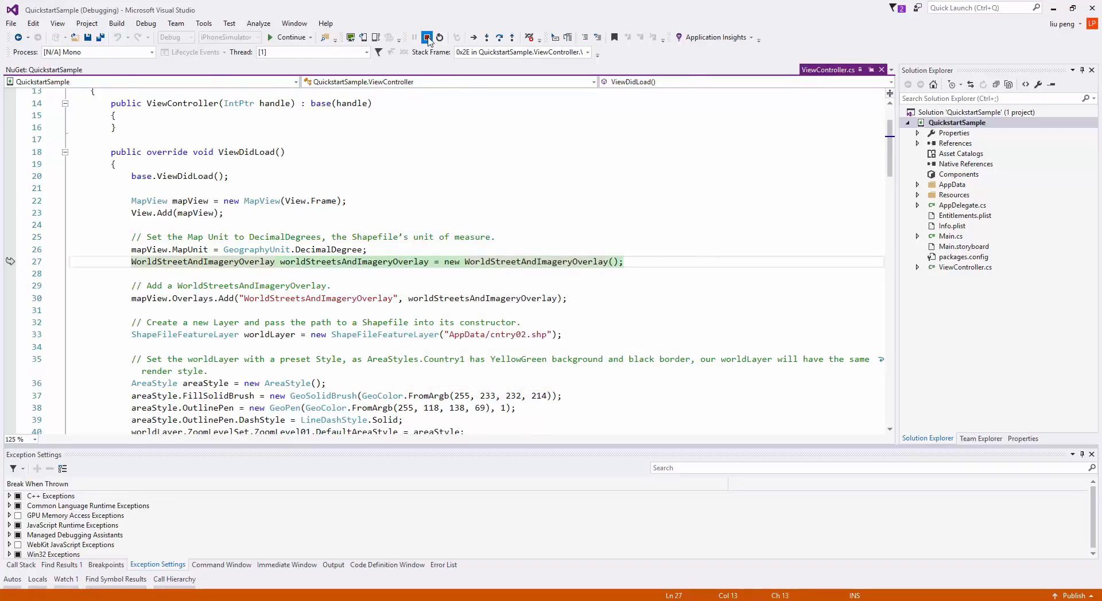
Stop debugging and browse to wiki.thinkgeo.com/wiki/map_suite_runtime_license_guide_for_mobile for the Product Center download
{"action": "left_click", "coordinate": [426, 37]}
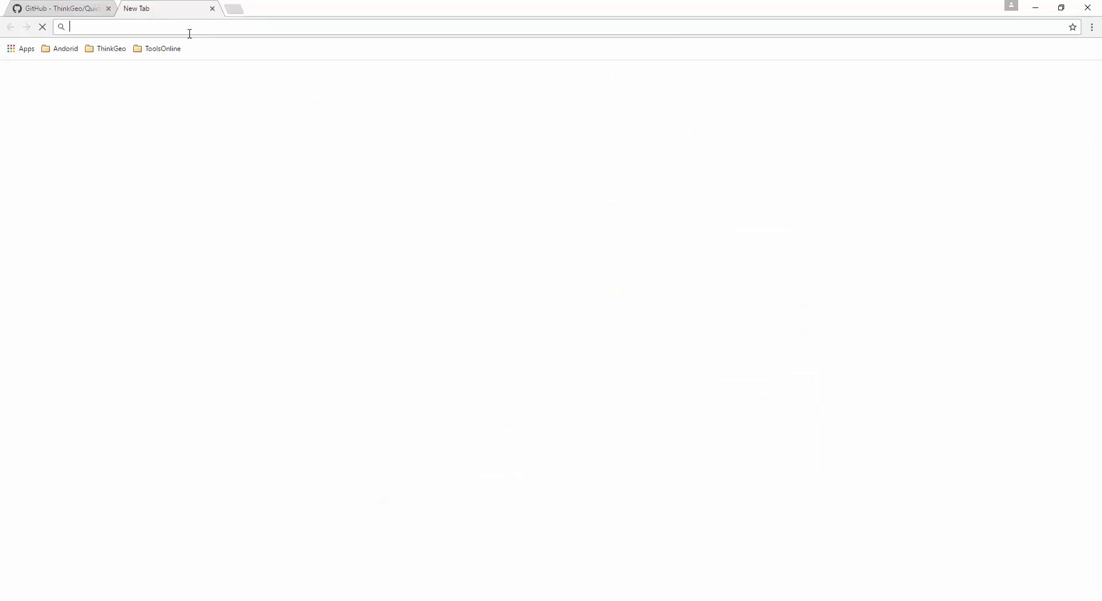
{"action": "type", "text": "http://wiki.thinkgeo.com/wiki/map_suite_runtime_license_guide_for_mobile"}
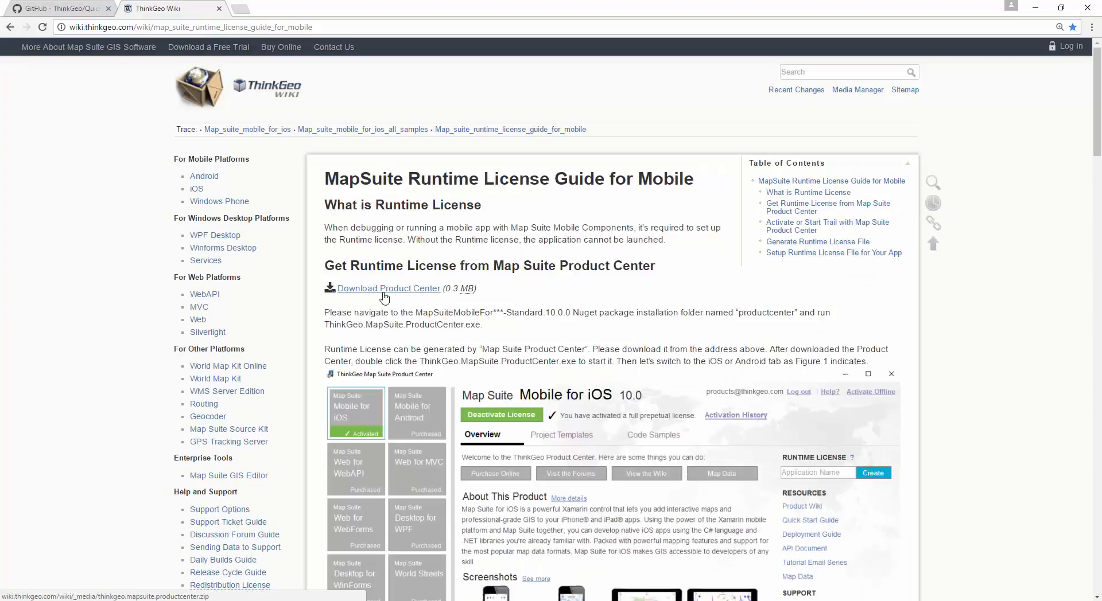
{"action": "mouse_move", "coordinate": [407, 293]}
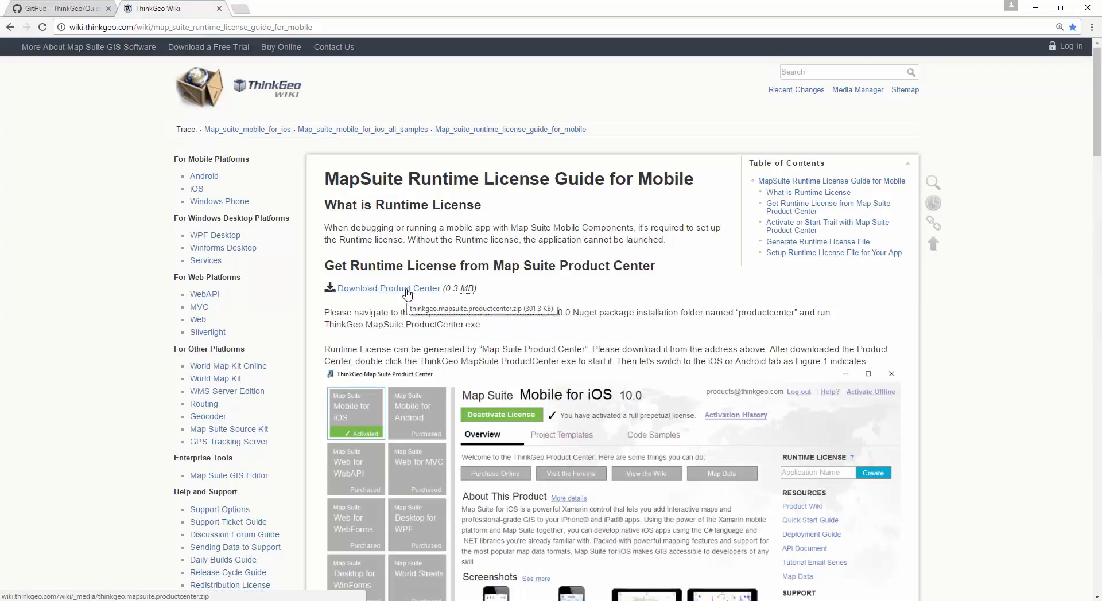
{"action": "mouse_move", "coordinate": [1033, 11]}
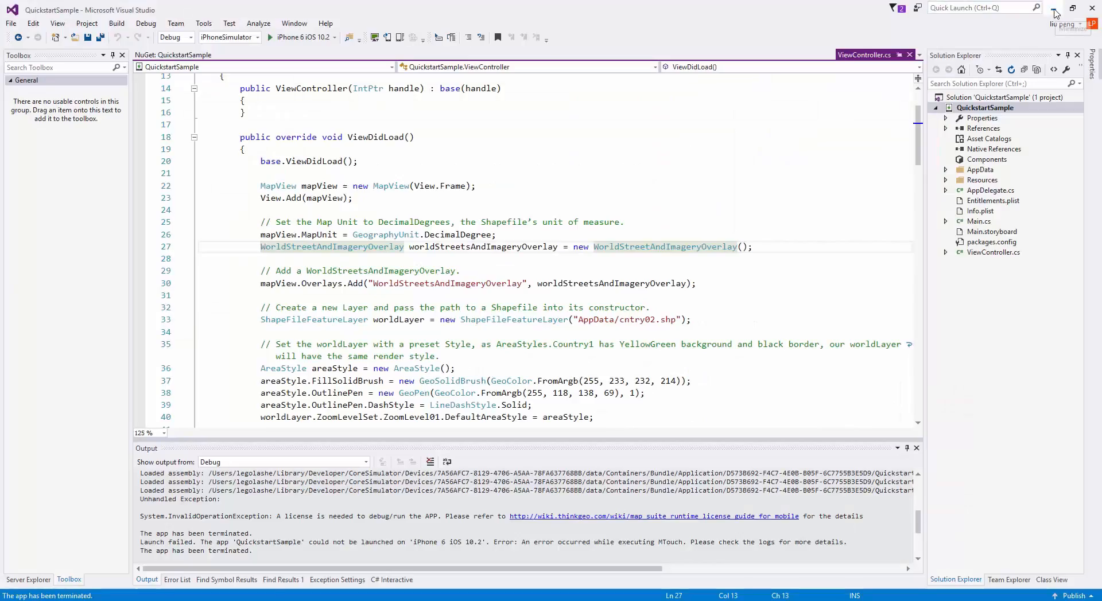
Extract the ThinkGeo zip, launch ThinkGeo.MapSuite.ProductCenter.exe and reach its account sign-in form
{"action": "right_click", "coordinate": [21, 126]}
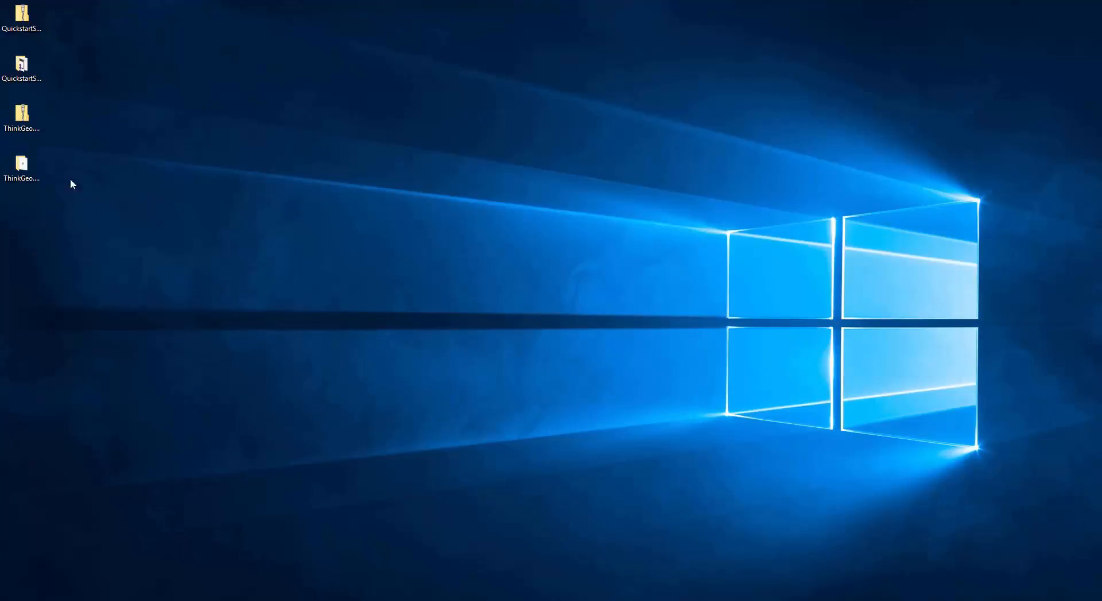
{"action": "left_click", "coordinate": [20, 169]}
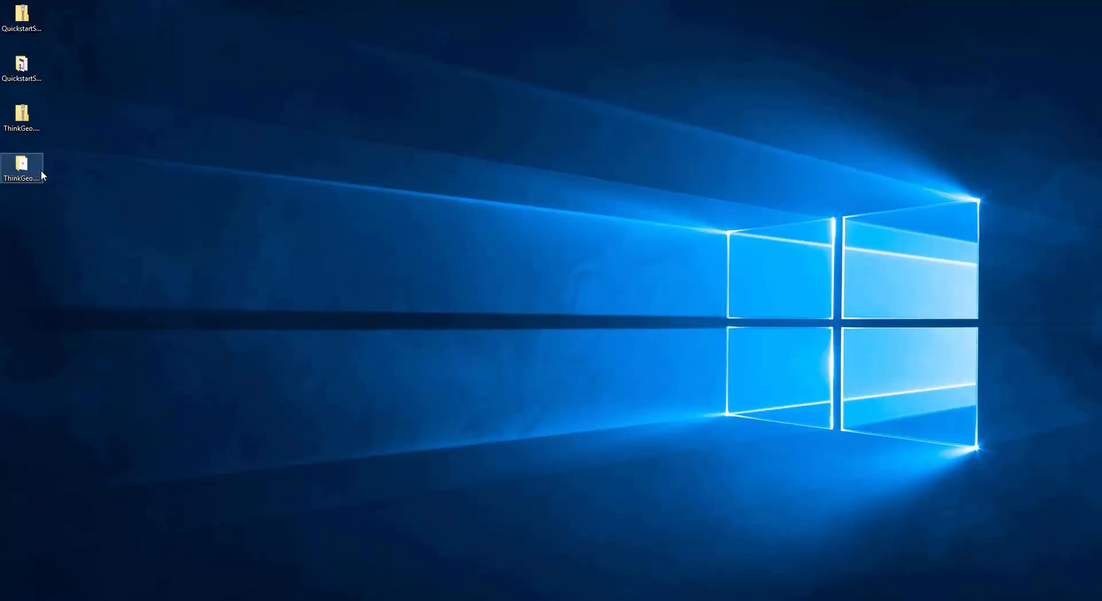
{"action": "double_click", "coordinate": [20, 166]}
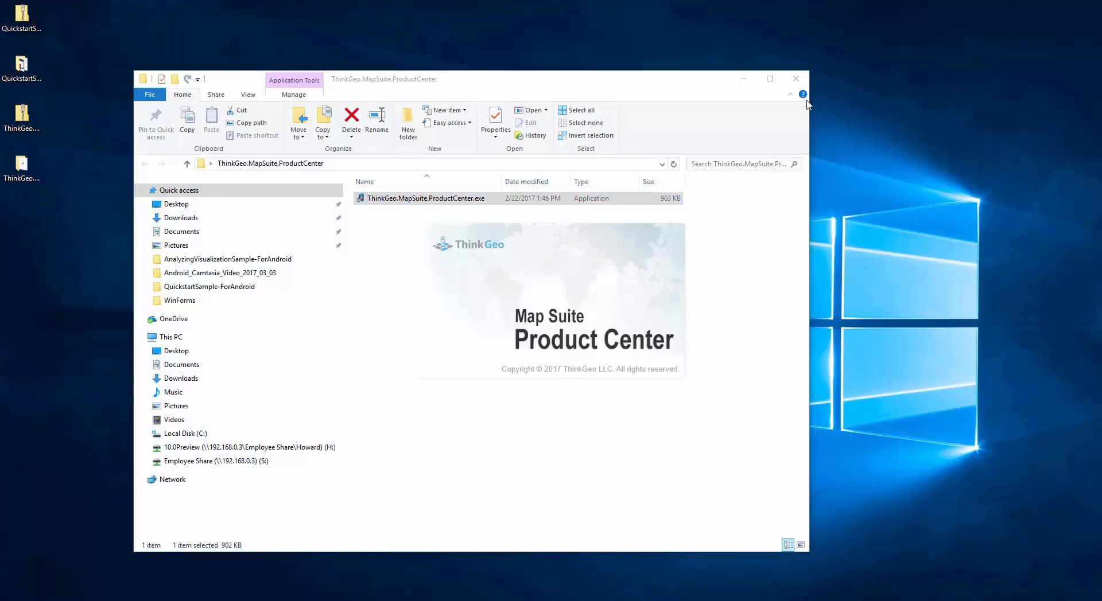
{"action": "double_click", "coordinate": [425, 198]}
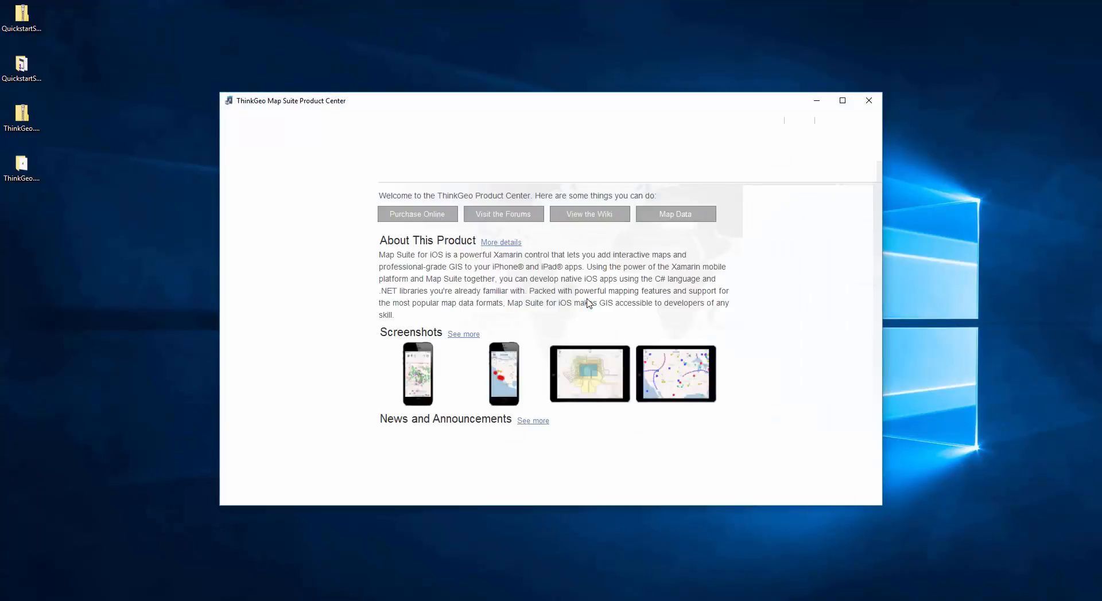
{"action": "left_click", "coordinate": [764, 121]}
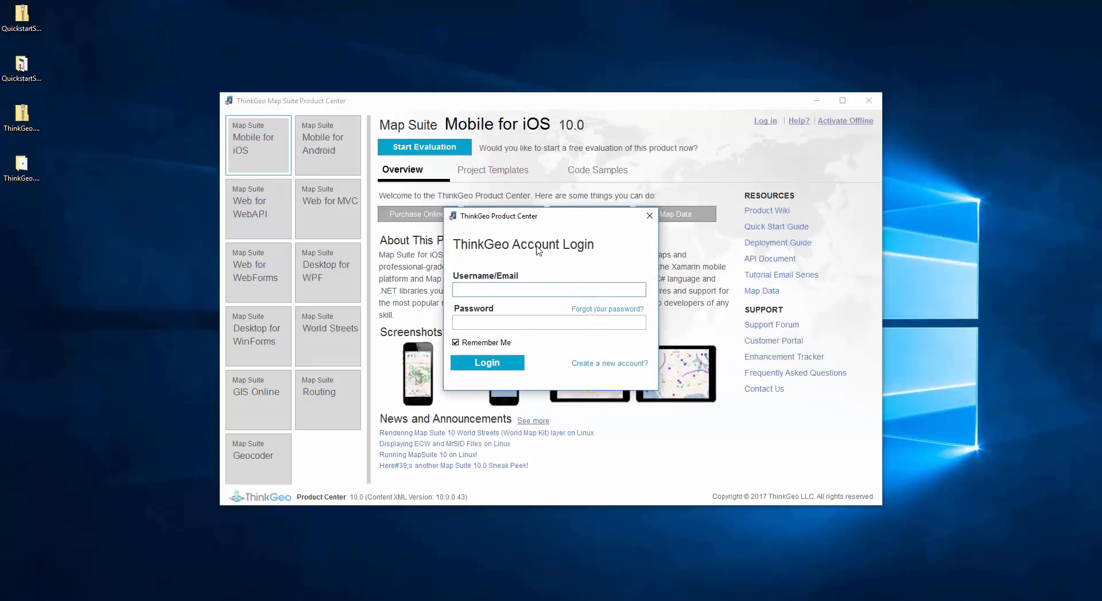
{"action": "mouse_move", "coordinate": [608, 363]}
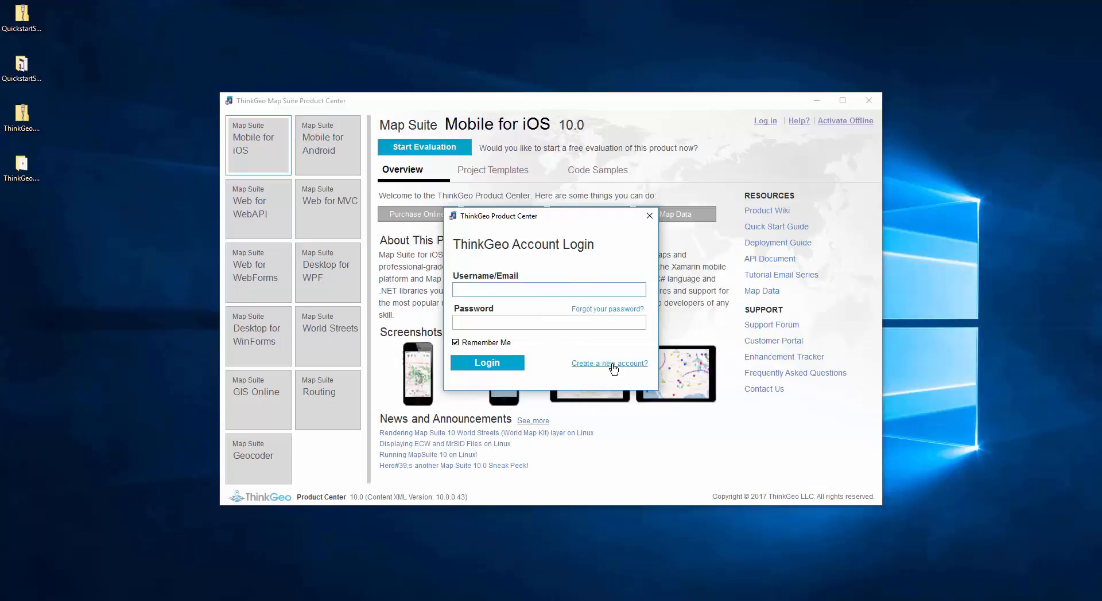
{"action": "left_click", "coordinate": [548, 289]}
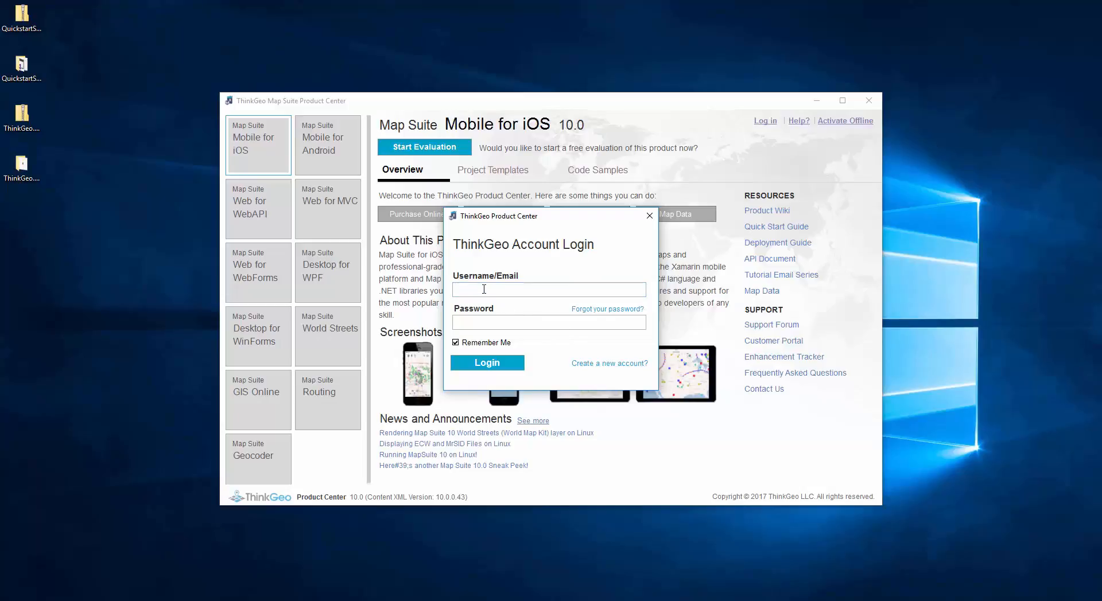
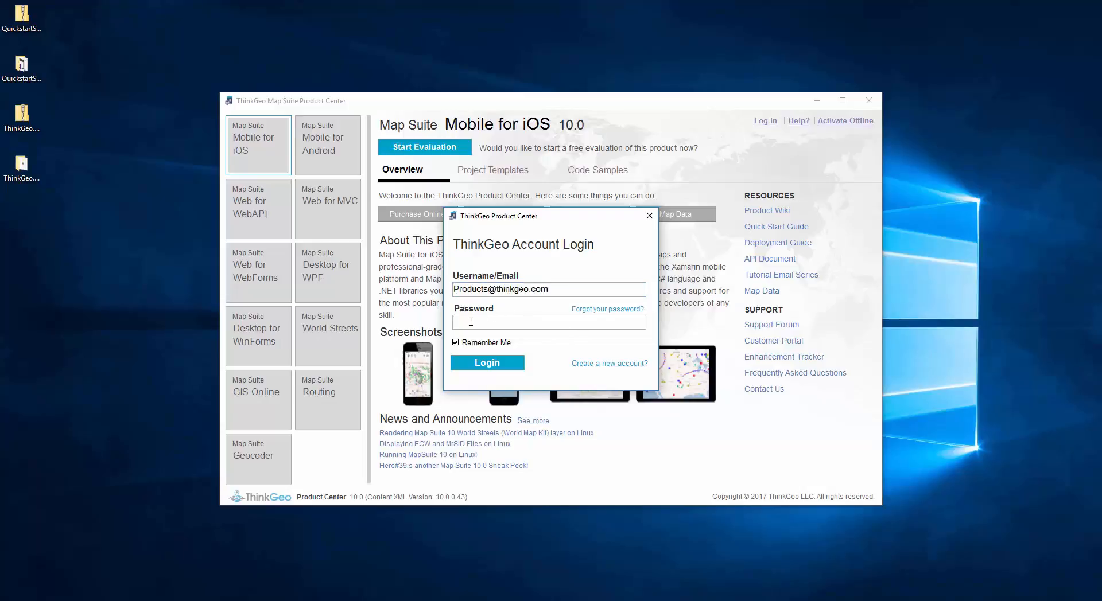
{"action": "left_click", "coordinate": [486, 362]}
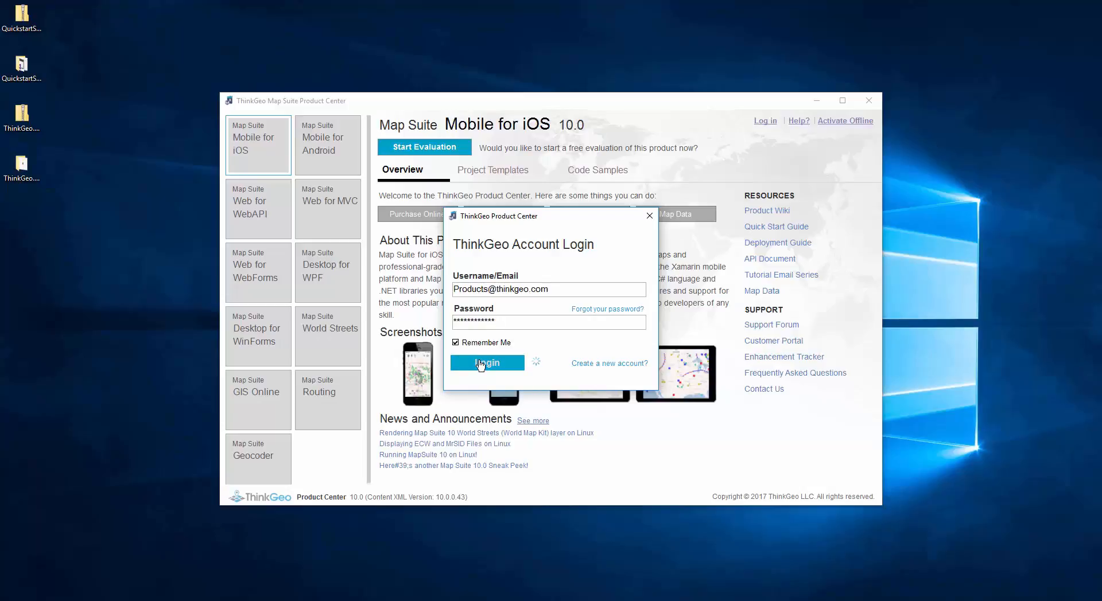
{"action": "left_click", "coordinate": [487, 362]}
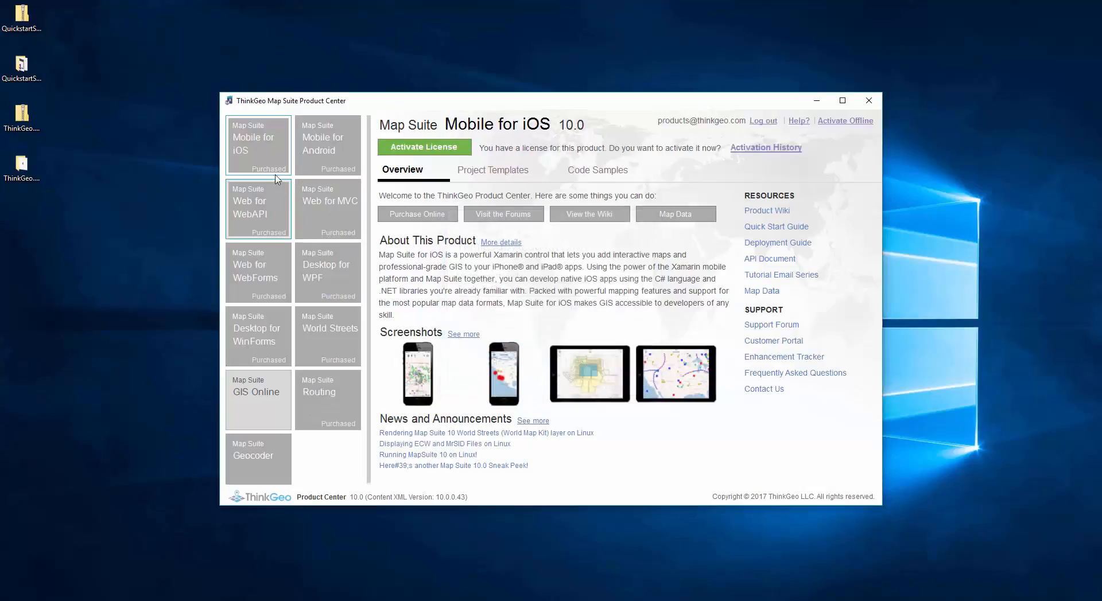
{"action": "mouse_move", "coordinate": [423, 148]}
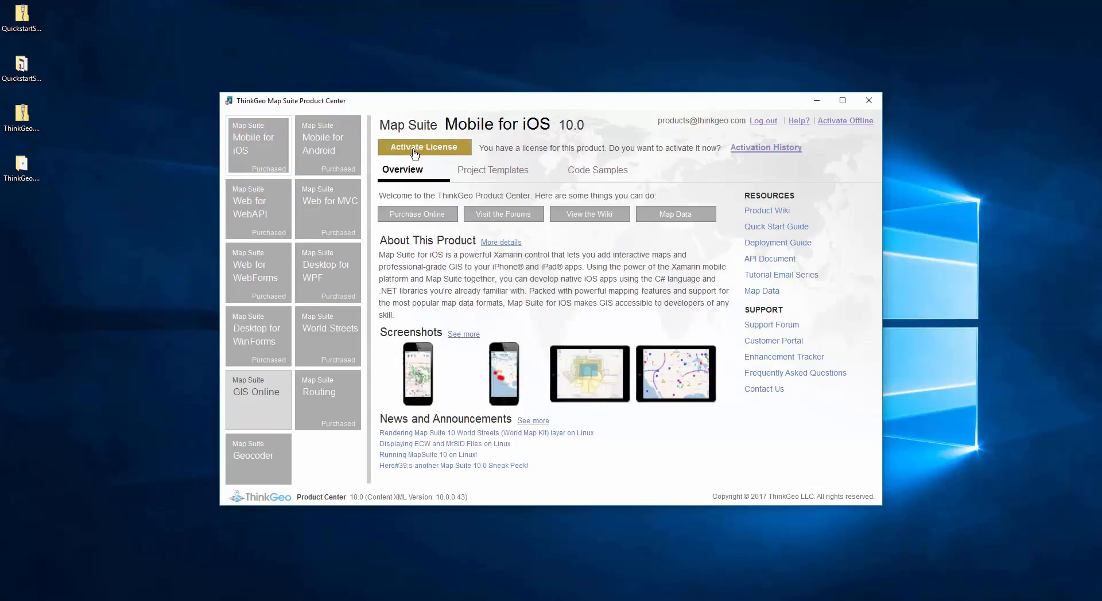
Activate the Map Suite Mobile for iOS developer license on this computer and acknowledge Activation Complete
{"action": "left_click", "coordinate": [423, 148]}
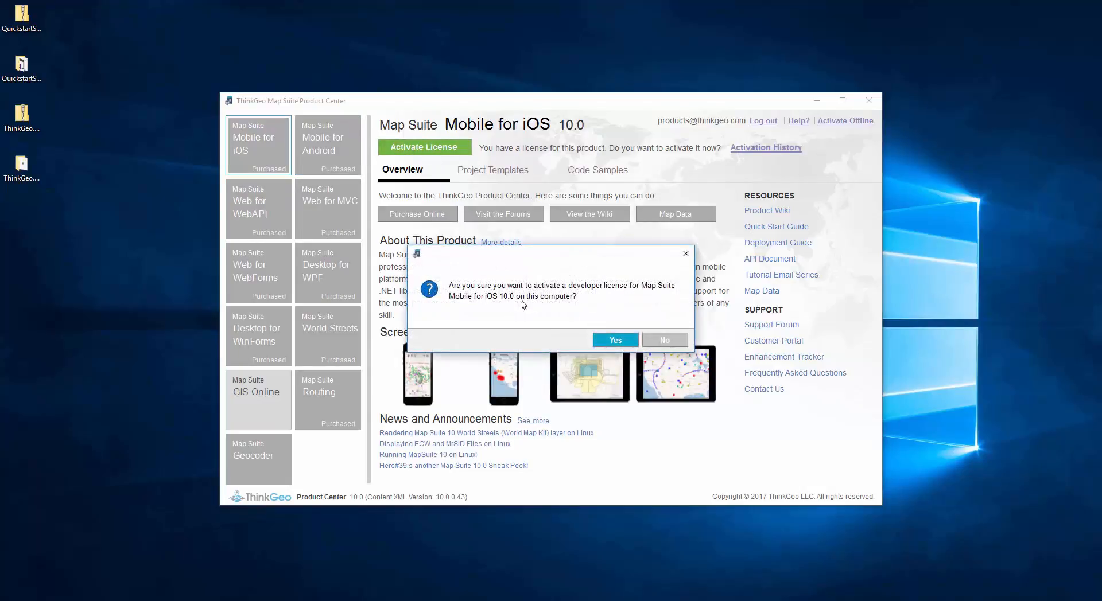
{"action": "left_click", "coordinate": [614, 340]}
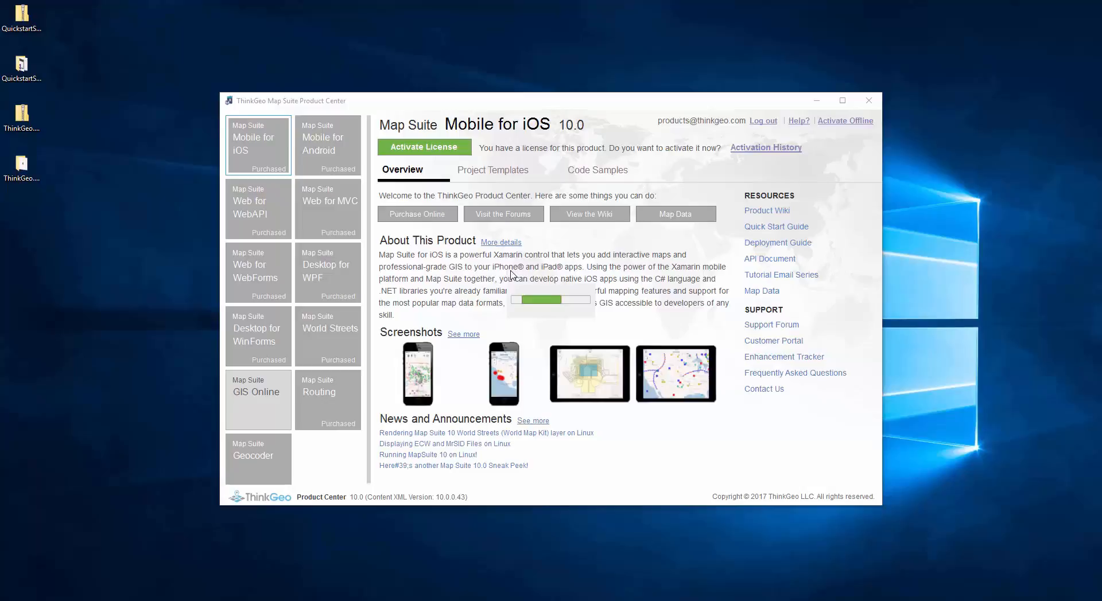
{"action": "left_click", "coordinate": [424, 147]}
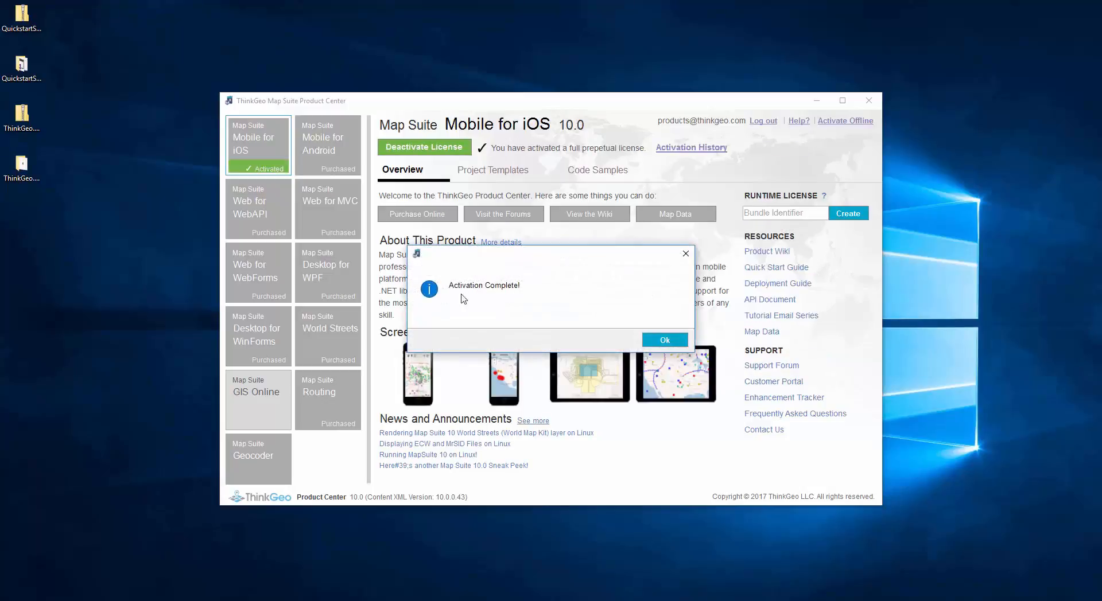
{"action": "left_click", "coordinate": [664, 340]}
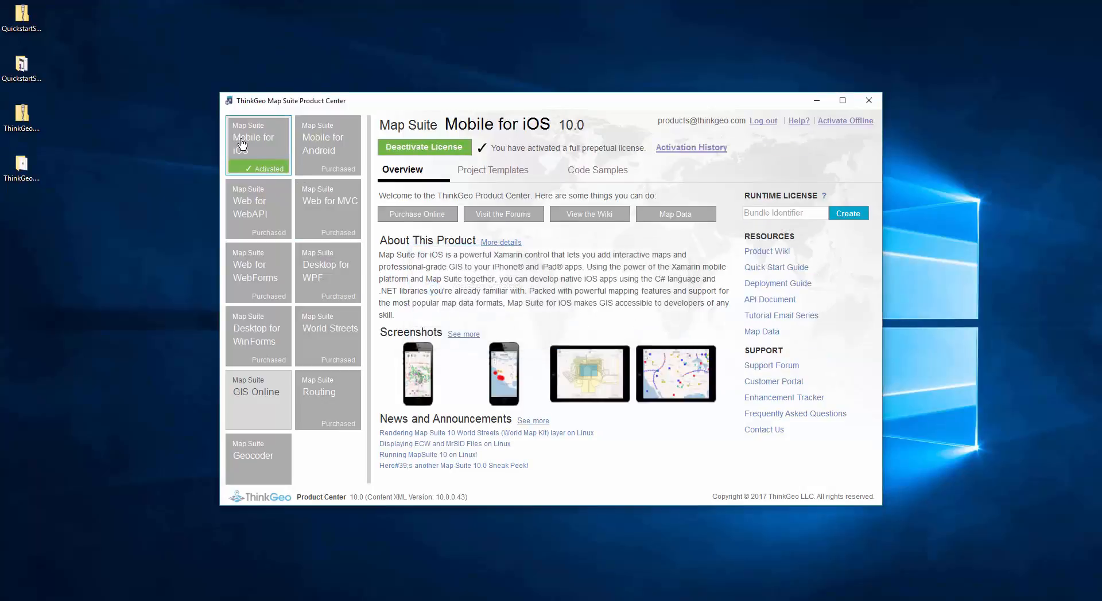
{"action": "mouse_move", "coordinate": [422, 209]}
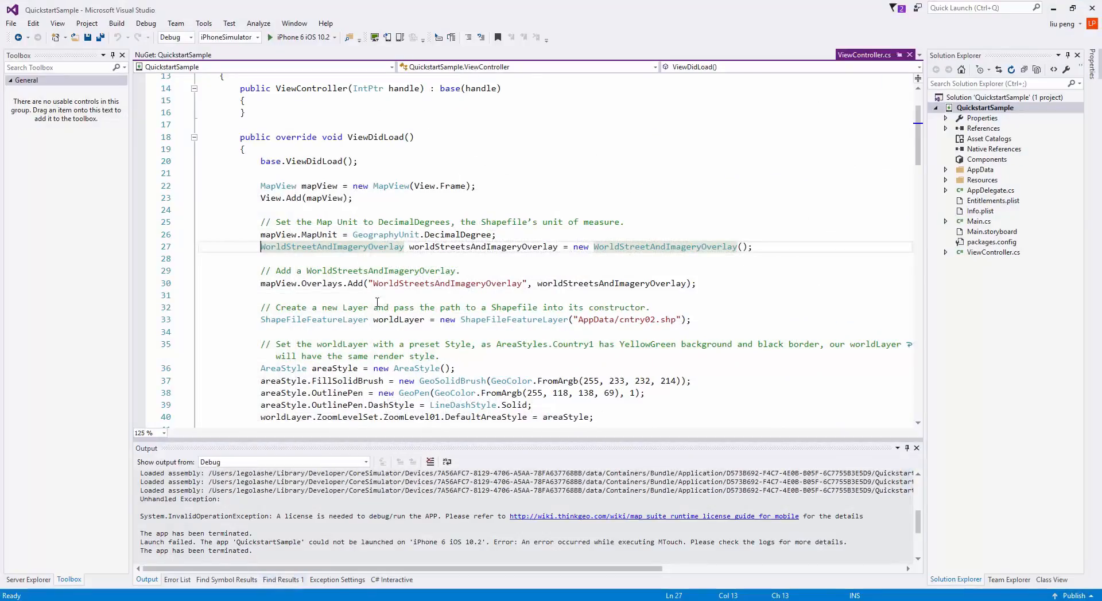
Select the bundle identifier com.thinkgeo.QuickstartSample on the project's iOS Application properties page
{"action": "left_click", "coordinate": [985, 108]}
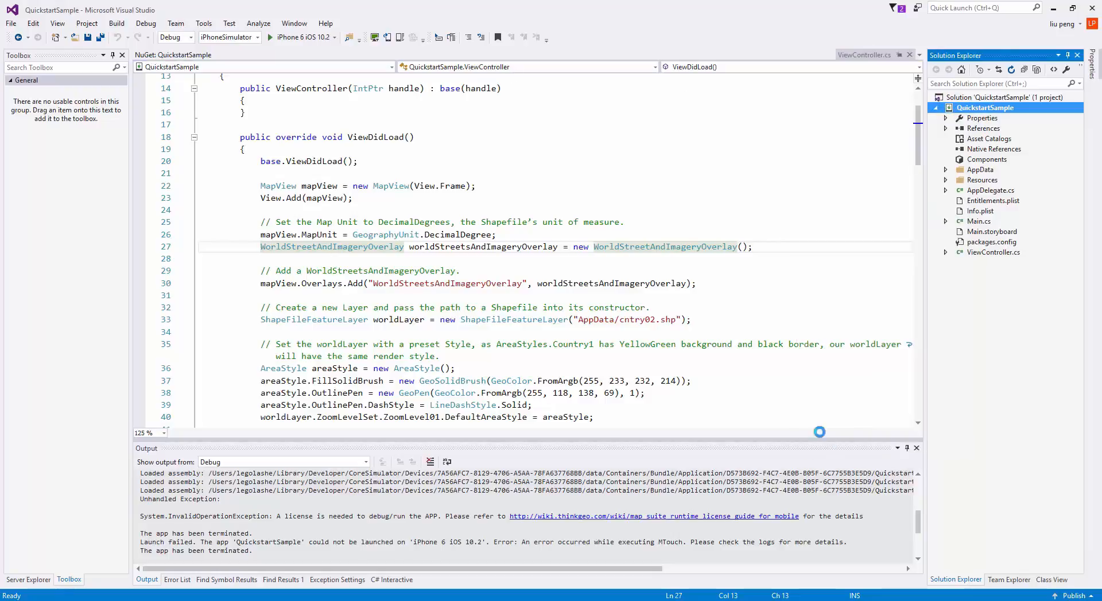
{"action": "left_click", "coordinate": [167, 55]}
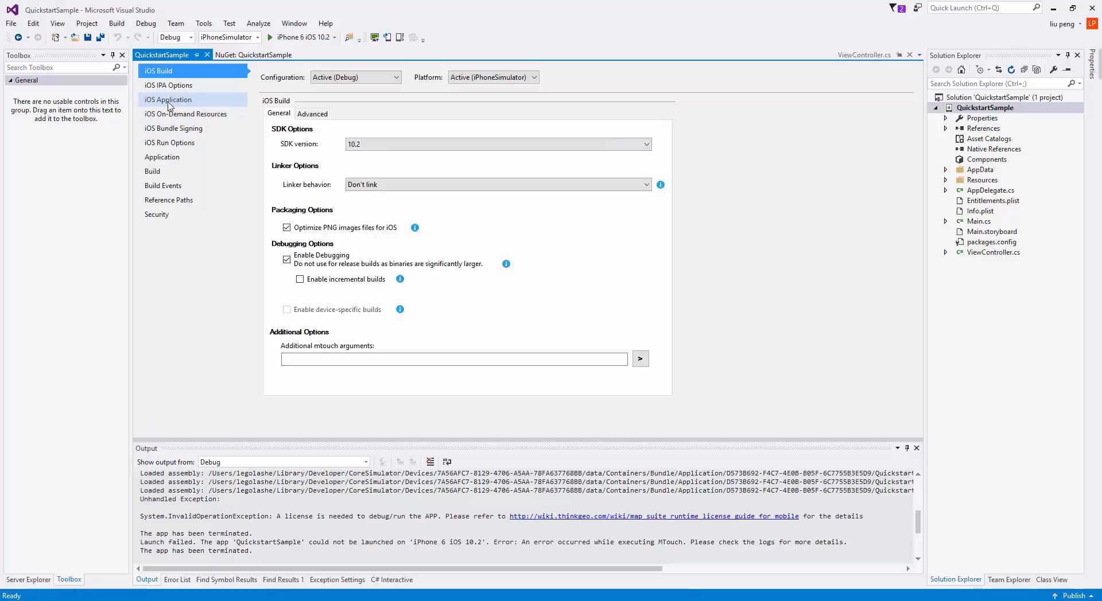
{"action": "left_click", "coordinate": [168, 99]}
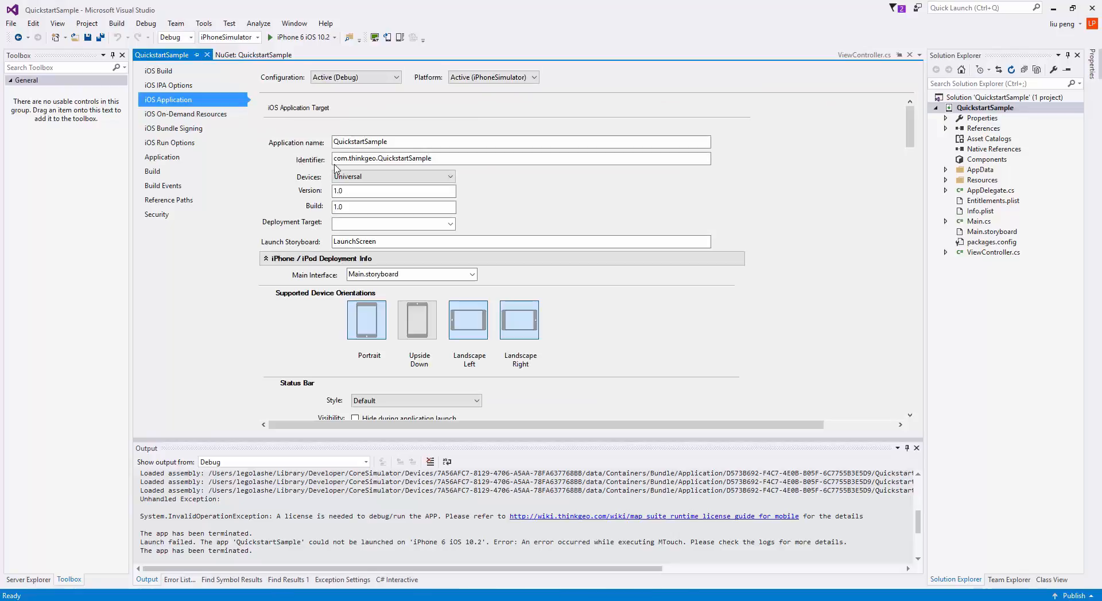
{"action": "triple_click", "coordinate": [520, 158]}
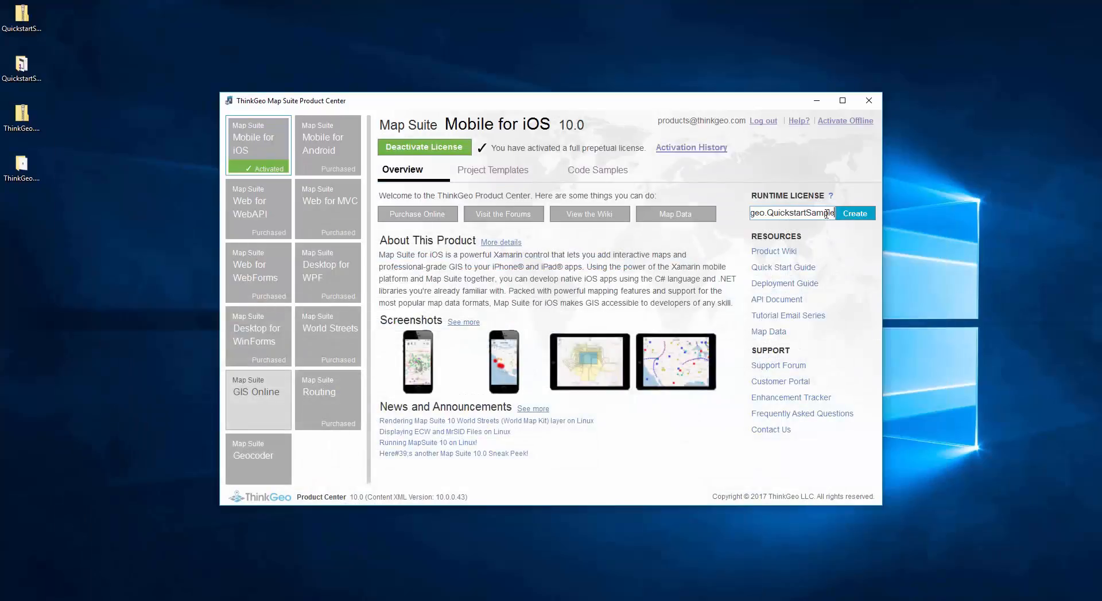
Create a runtime license for com.thinkgeo.QuickstartSample and save the license file to the desktop
{"action": "triple_click", "coordinate": [791, 213]}
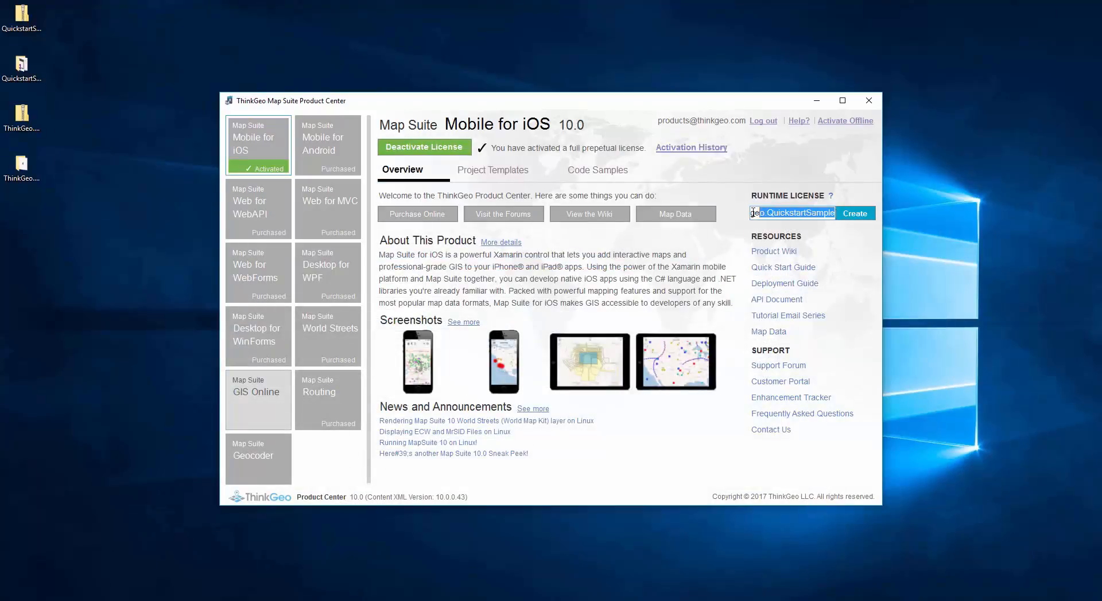
{"action": "left_click", "coordinate": [854, 212]}
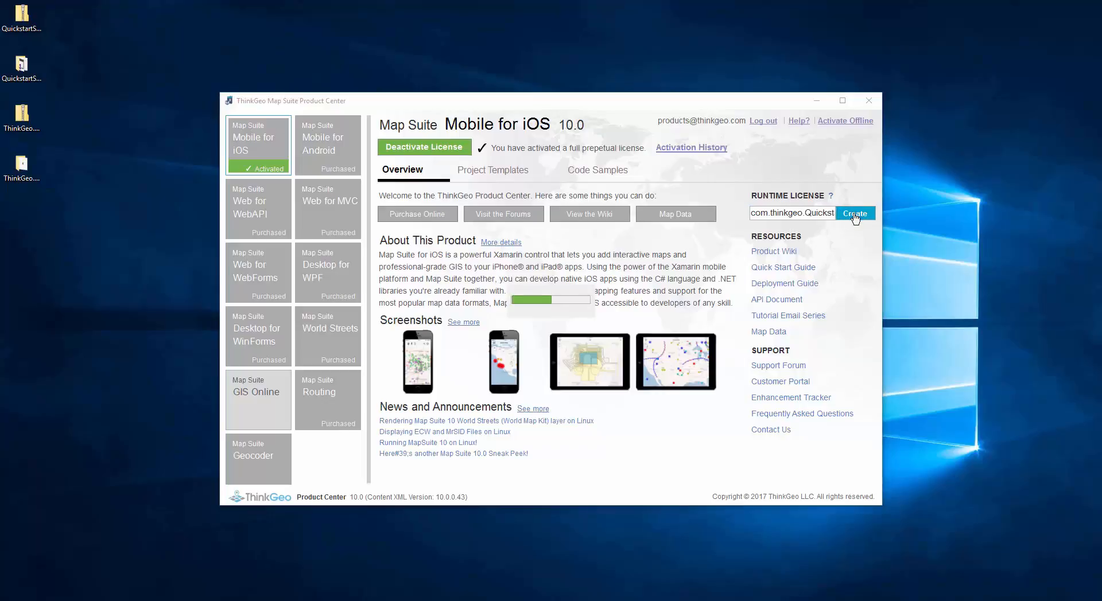
{"action": "left_click", "coordinate": [853, 212]}
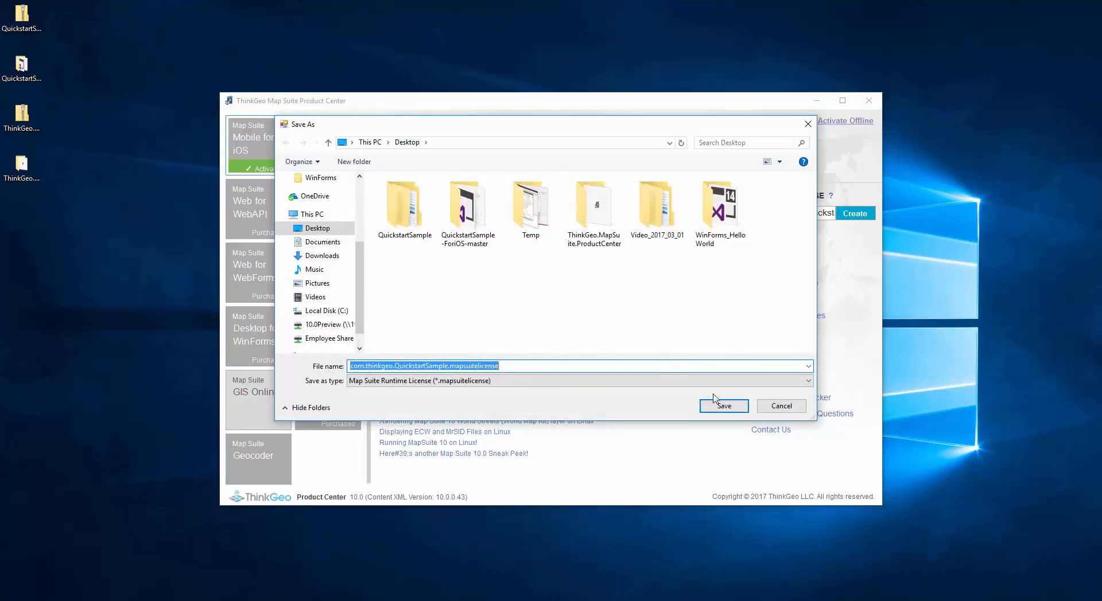
{"action": "left_click", "coordinate": [723, 407]}
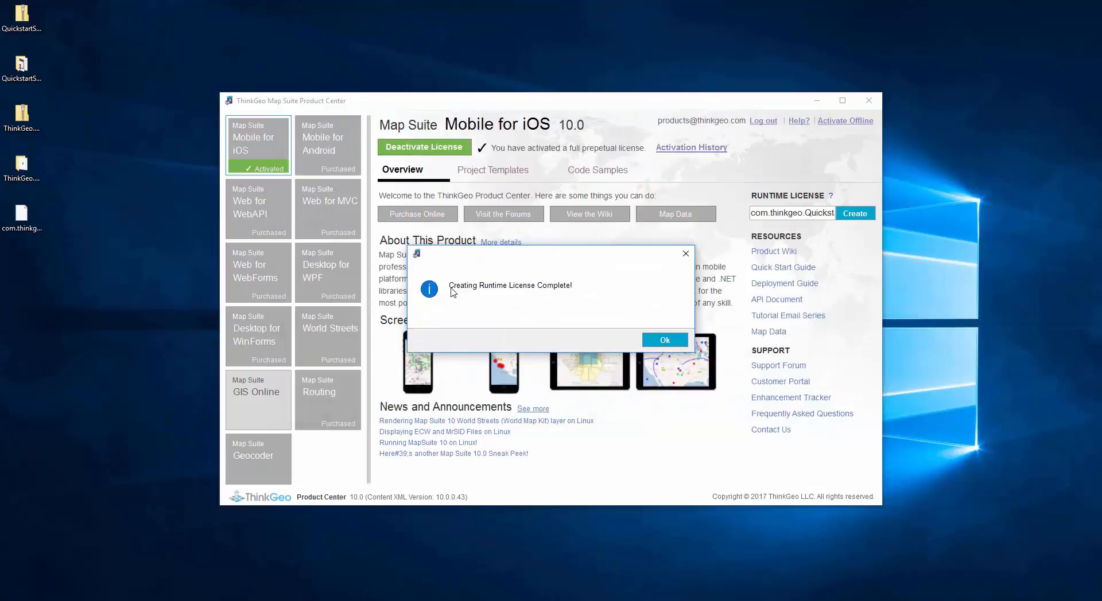
{"action": "left_click", "coordinate": [663, 340]}
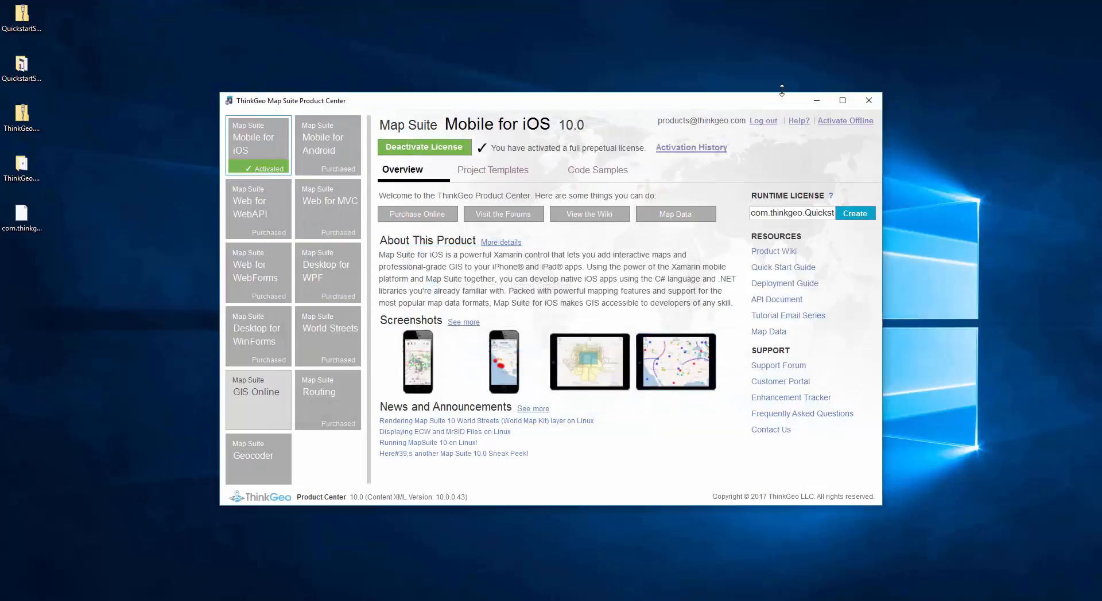
{"action": "left_click", "coordinate": [868, 101]}
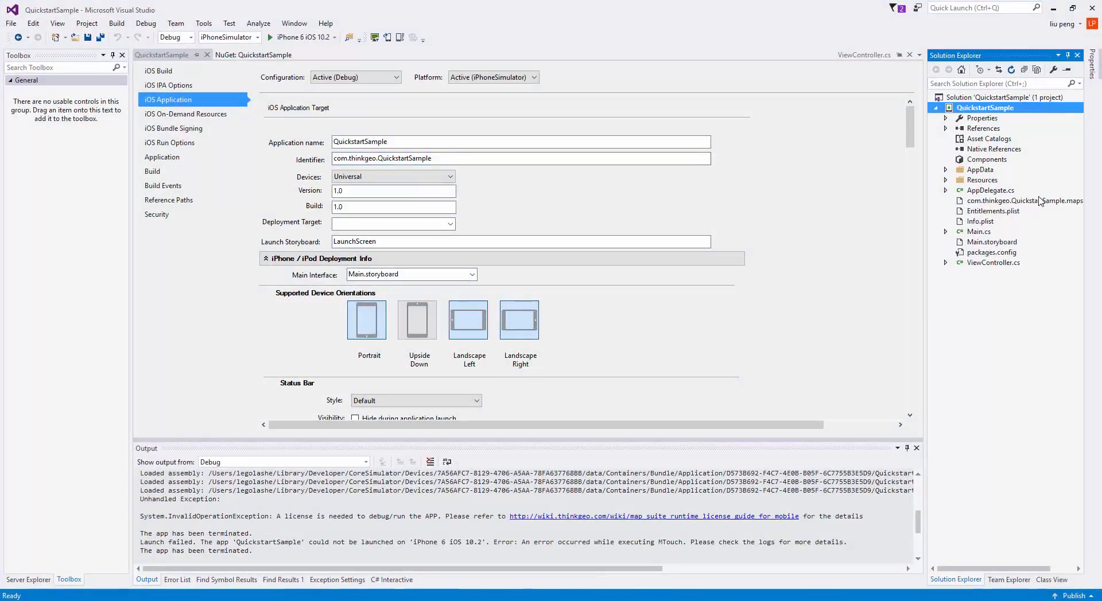
Set the .mapsuitelicense file's Build Action in its properties so it ships with the app
{"action": "right_click", "coordinate": [1023, 199]}
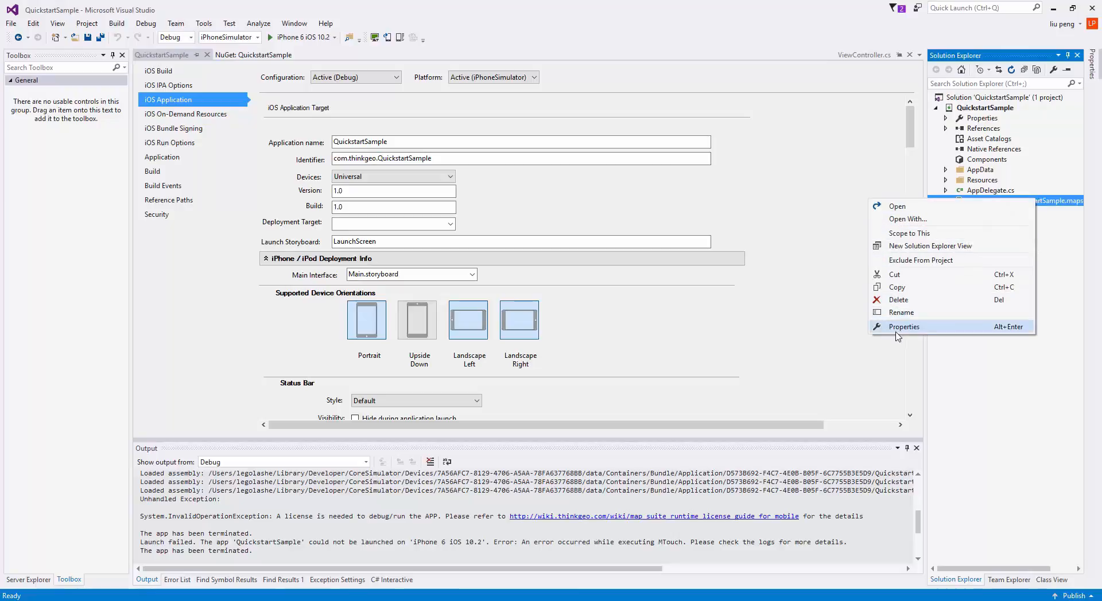
{"action": "left_click", "coordinate": [903, 328]}
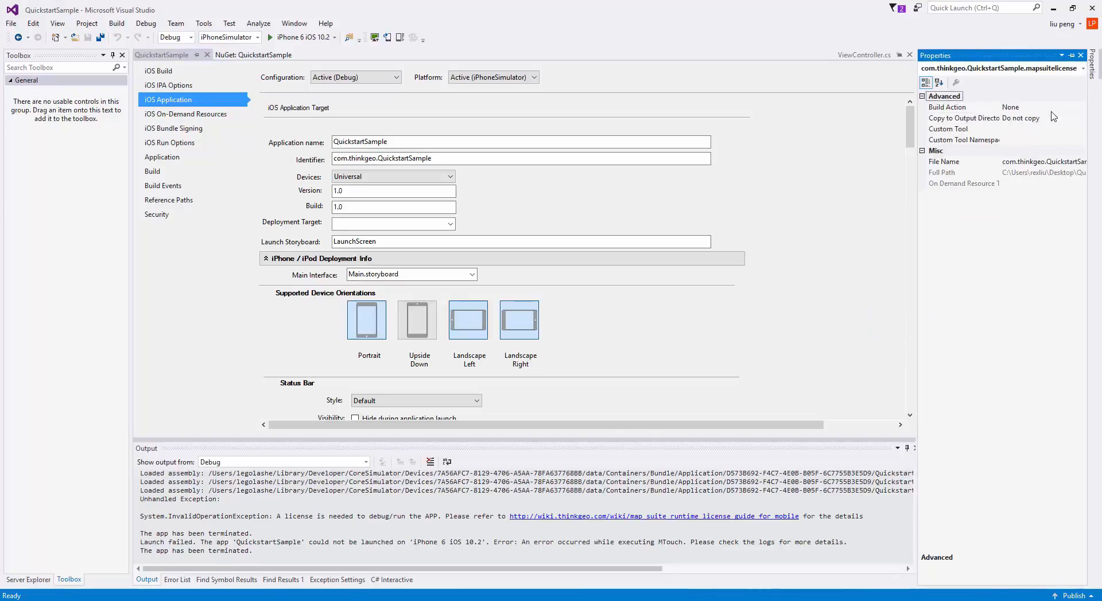
{"action": "left_click", "coordinate": [1081, 107]}
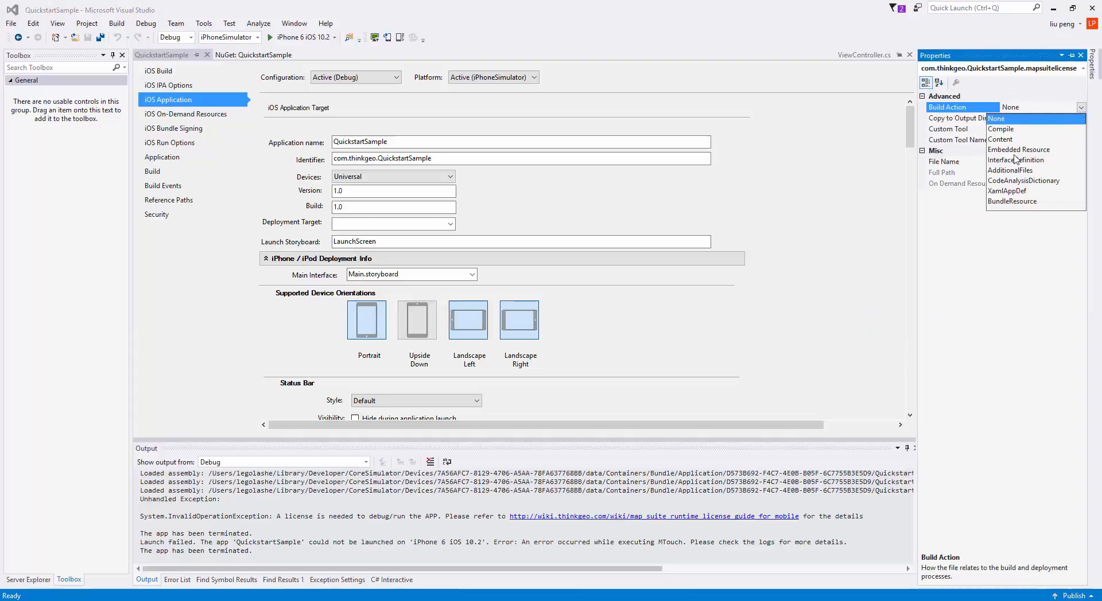
{"action": "mouse_move", "coordinate": [1030, 204]}
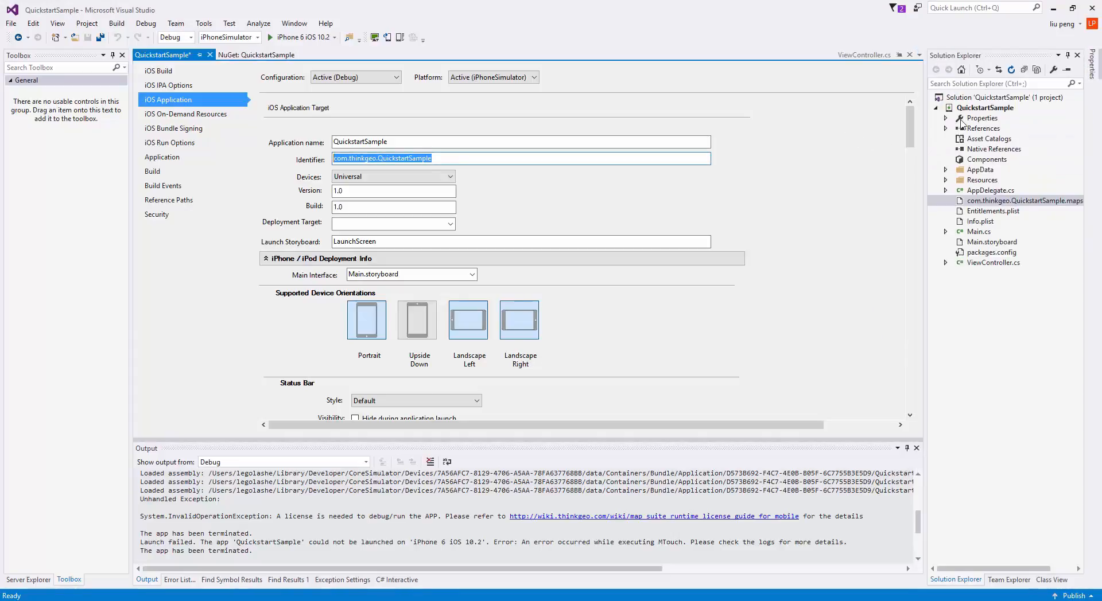
Rebuild the QuickstartSample project from its context menu
{"action": "right_click", "coordinate": [984, 108]}
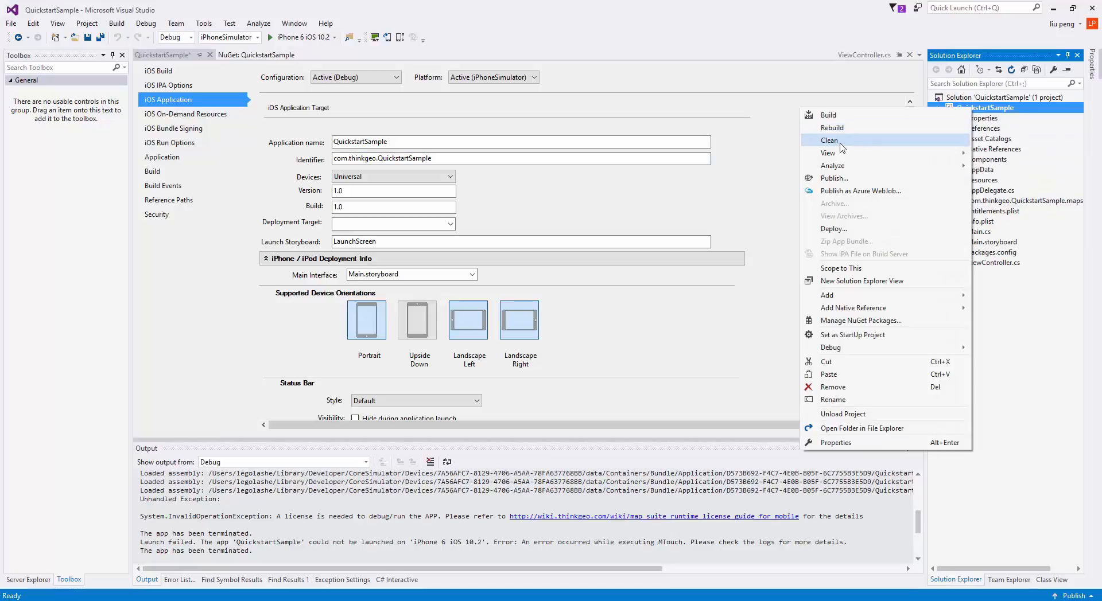
{"action": "left_click", "coordinate": [829, 140]}
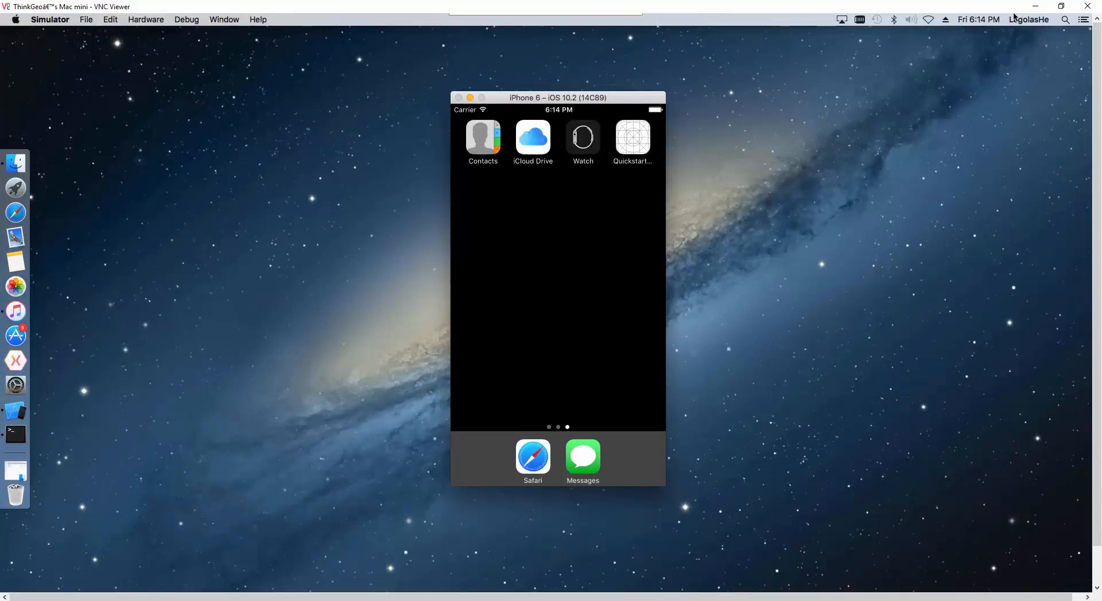
Launch QuickstartSample from the simulator home screen to show the map view
{"action": "left_click", "coordinate": [631, 137]}
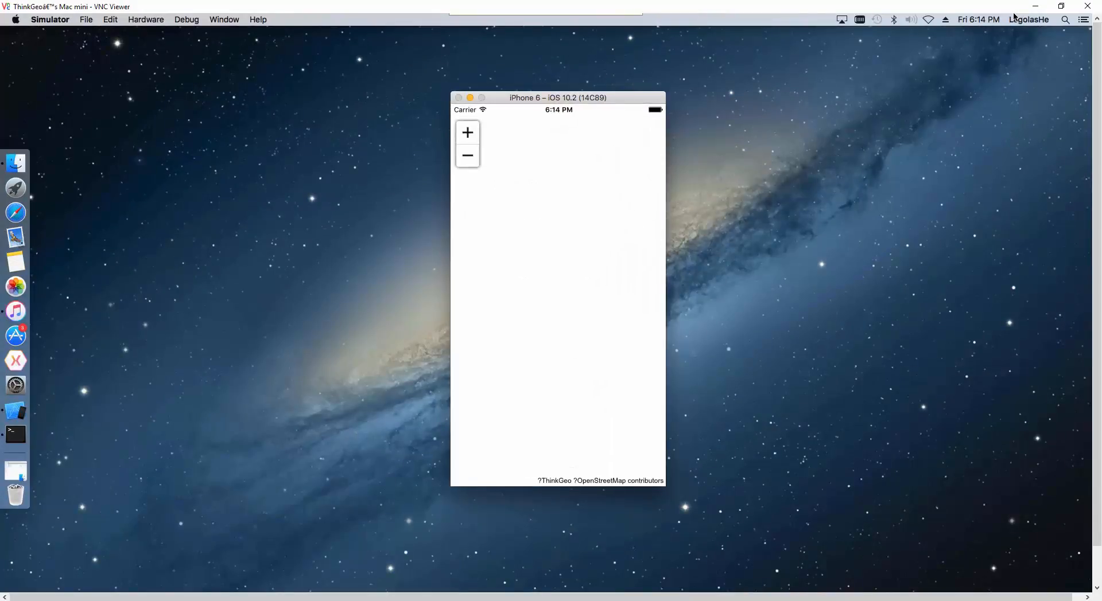